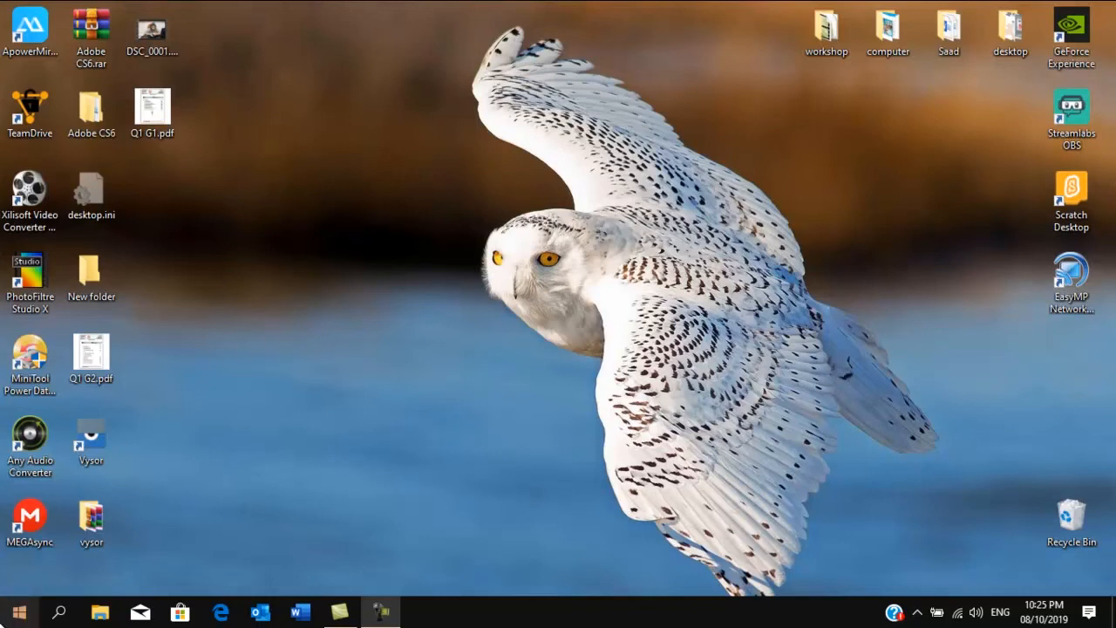
- Open the Windows Start menu to reach Adobe Premiere Pro CS6
click(18, 610)
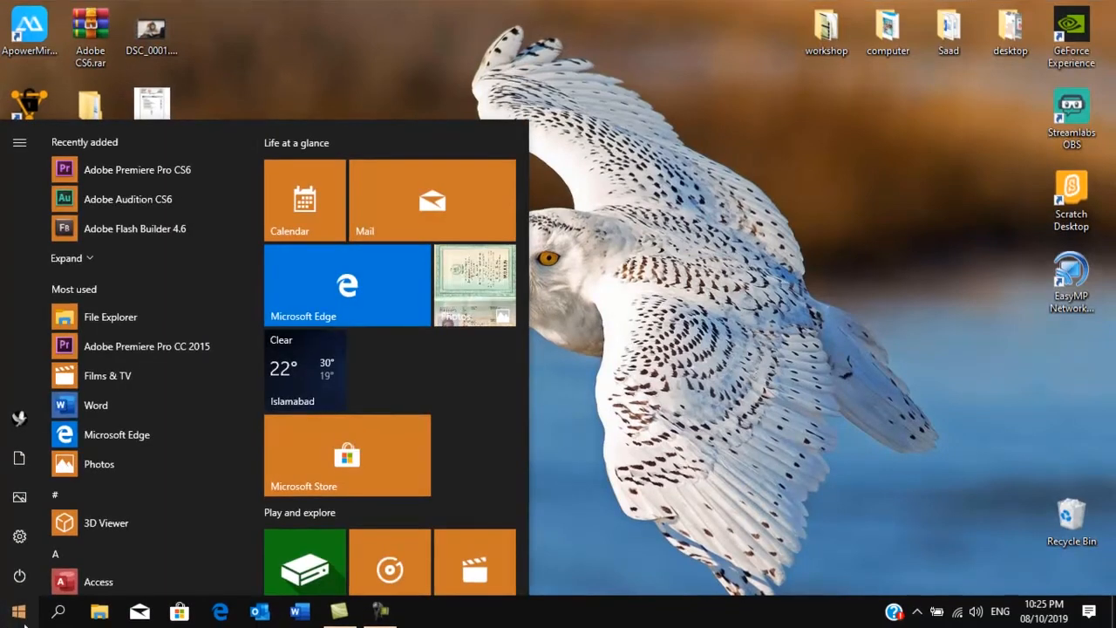
mouse_move(170, 183)
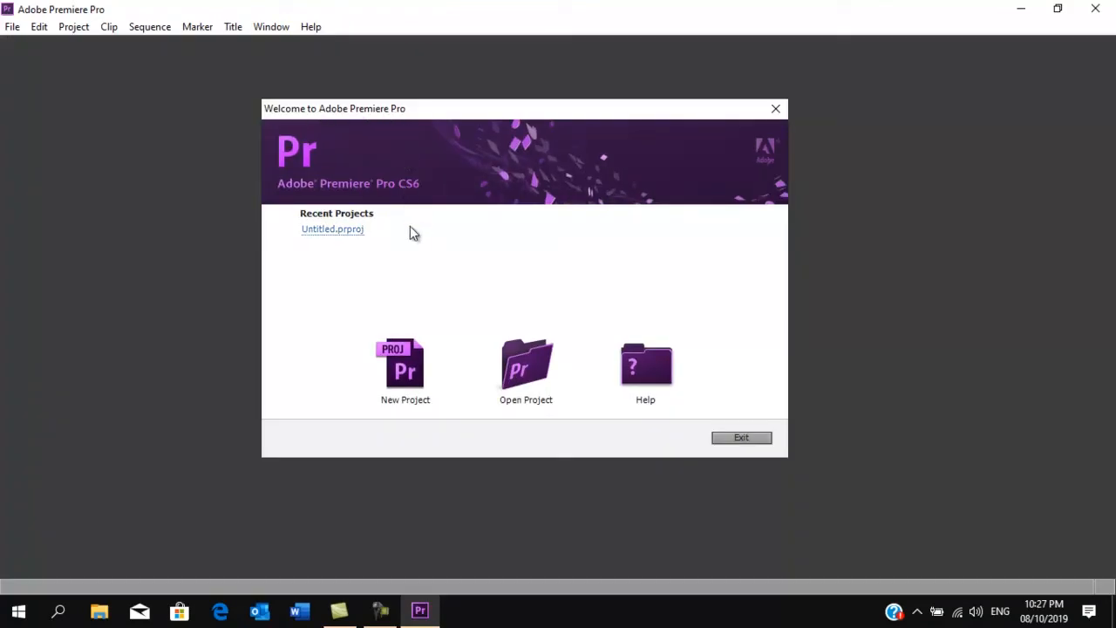
mouse_move(332, 277)
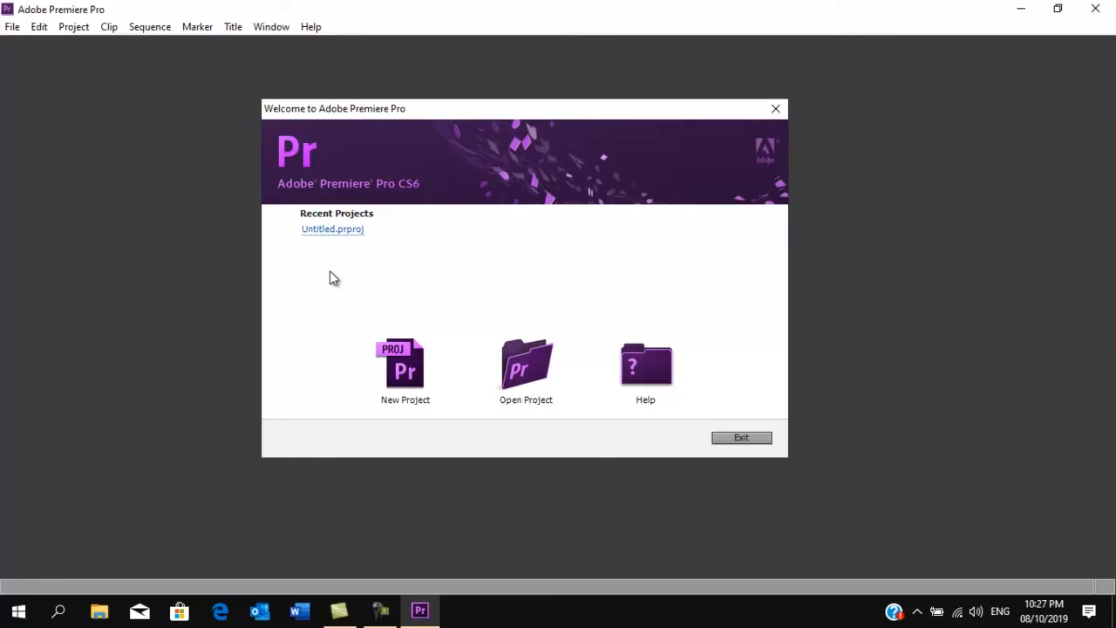
mouse_move(526, 366)
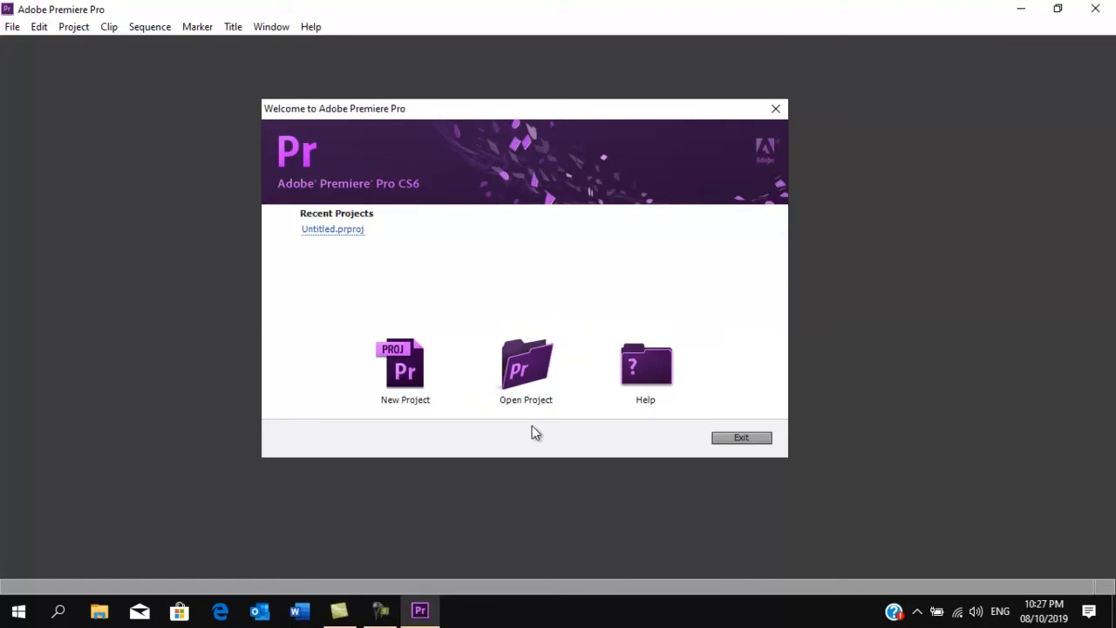
mouse_move(404, 370)
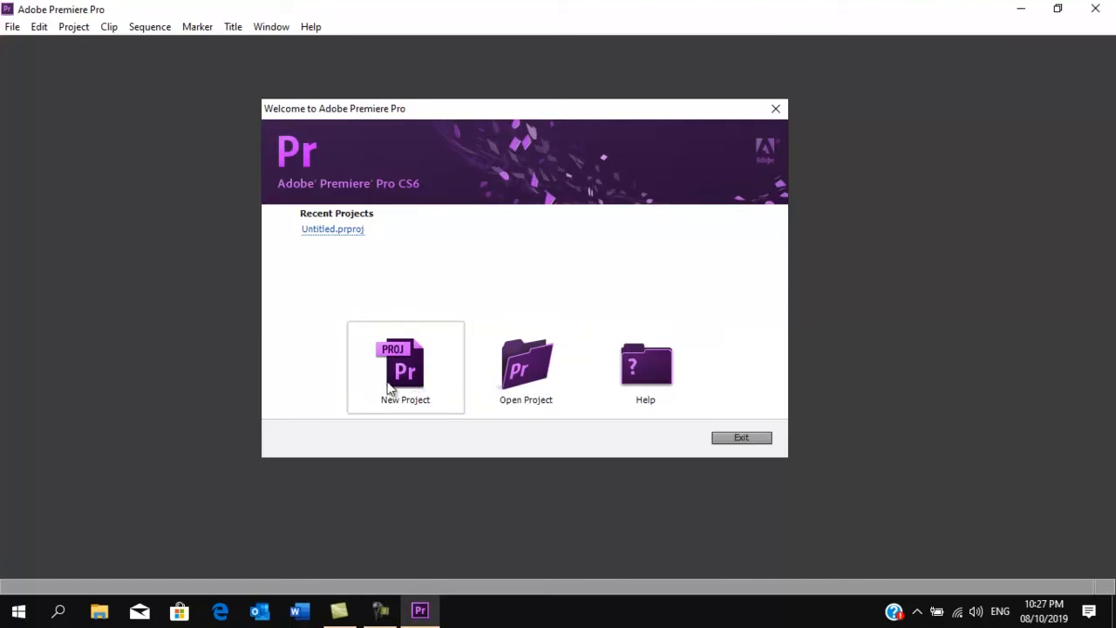
mouse_move(402, 386)
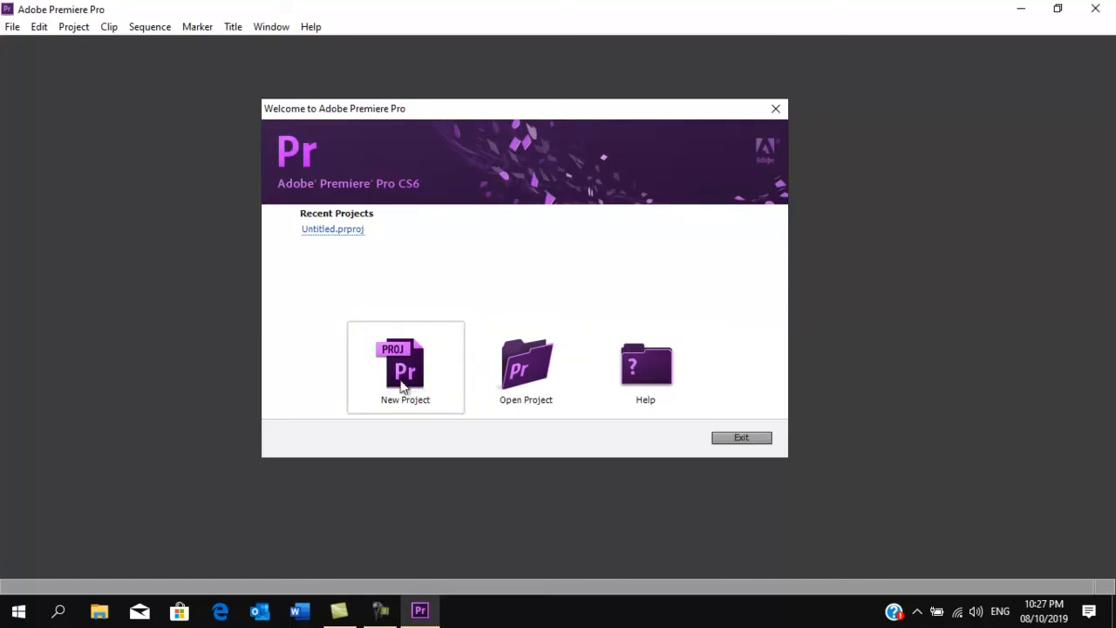
- Start a new project and set its location to Desktop > workshop > crack
click(405, 366)
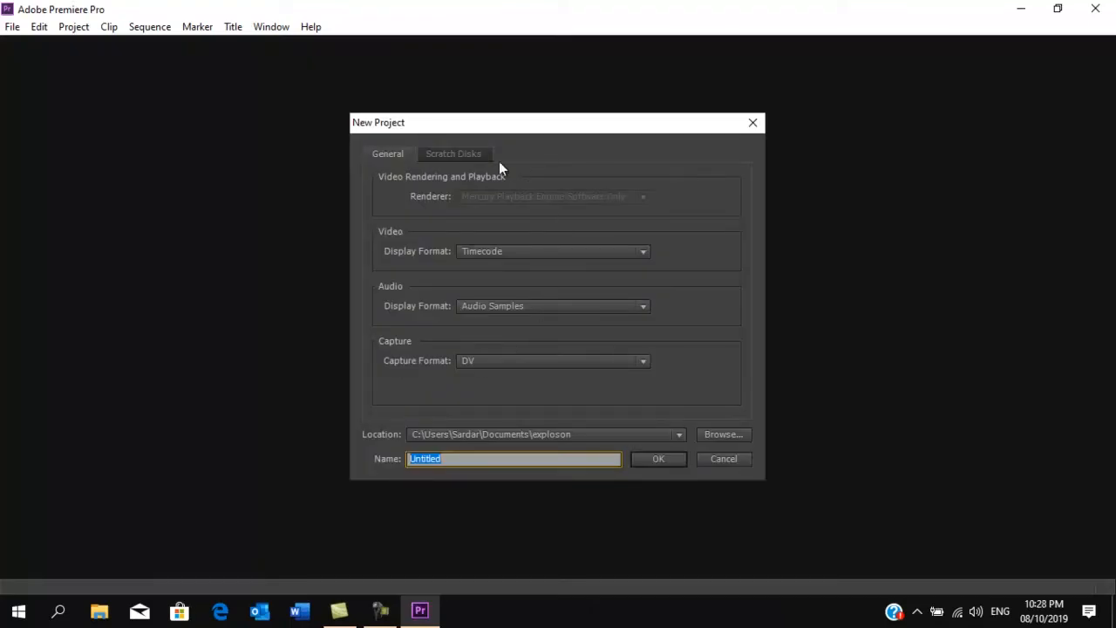
mouse_move(504, 412)
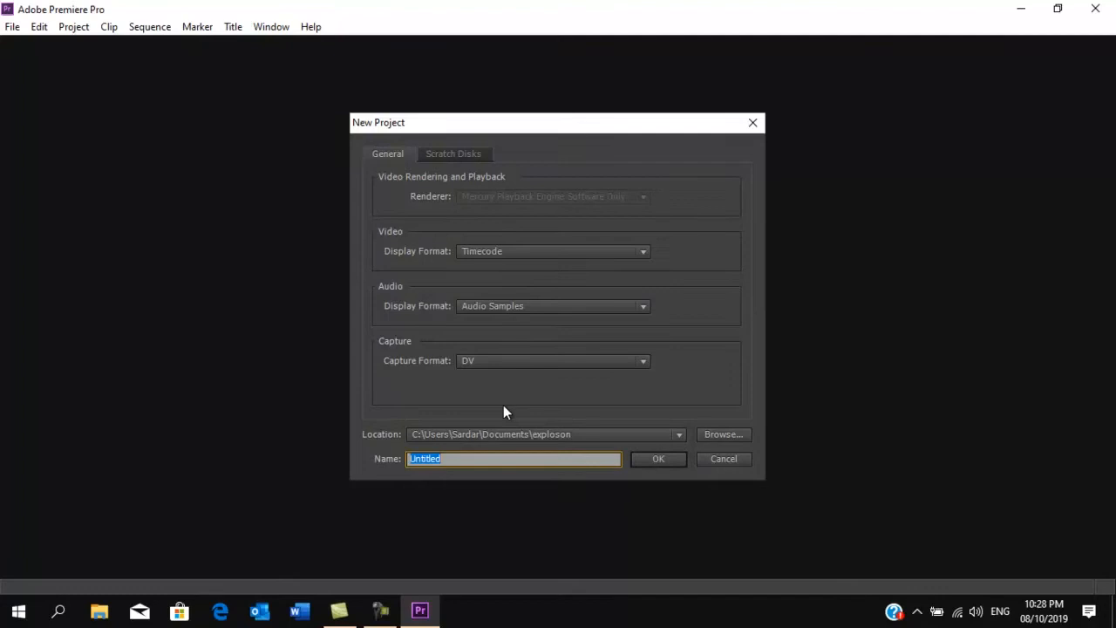
click(723, 434)
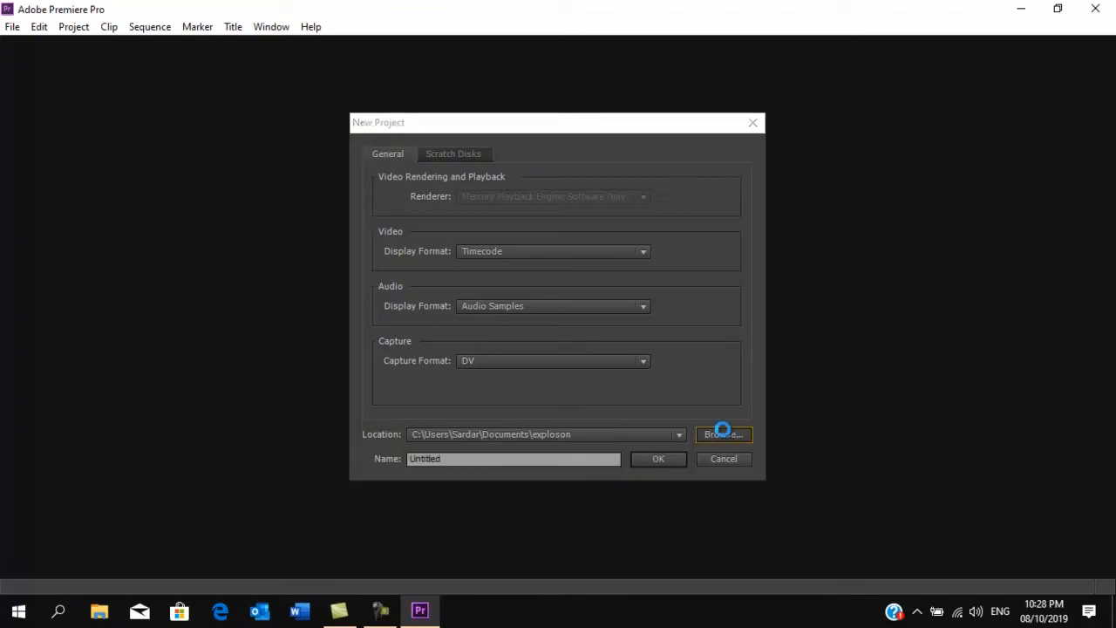
click(722, 433)
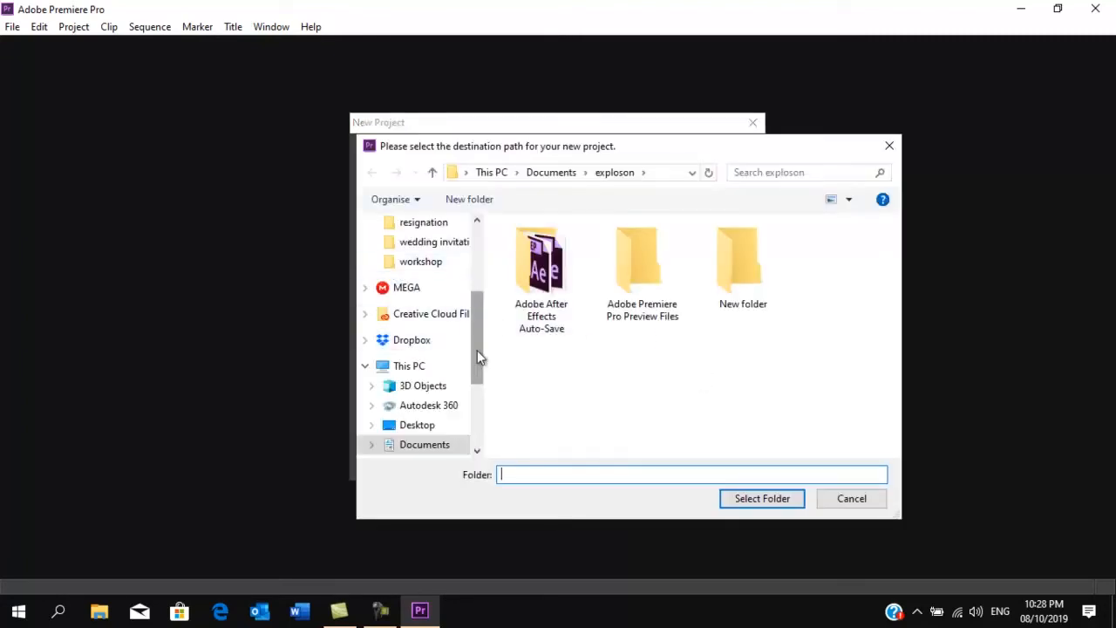
click(417, 254)
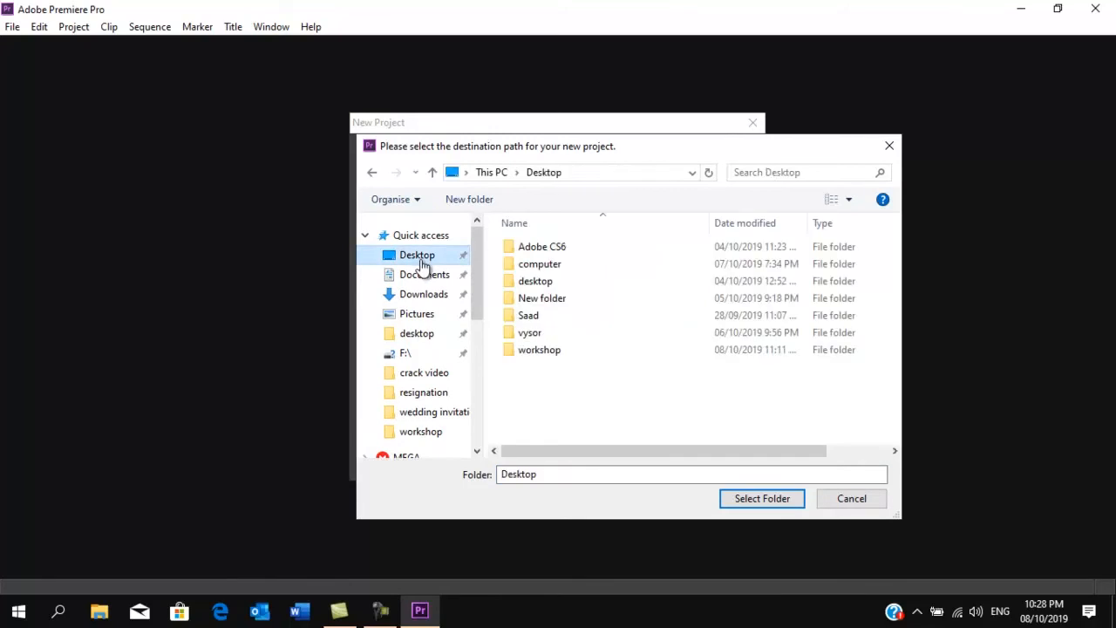
click(539, 349)
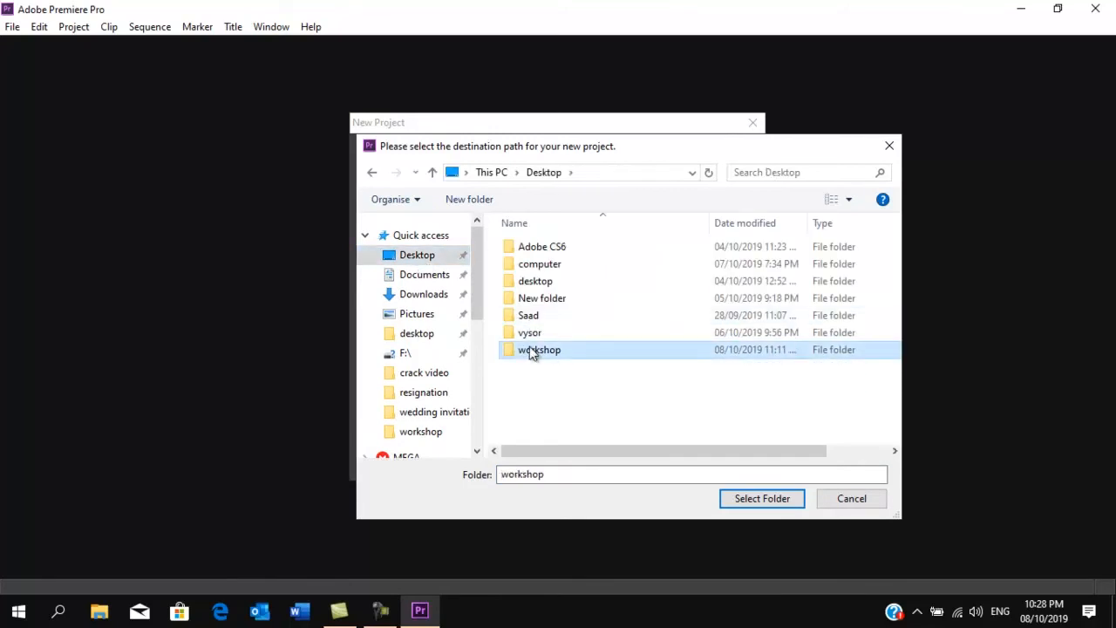
double_click(539, 350)
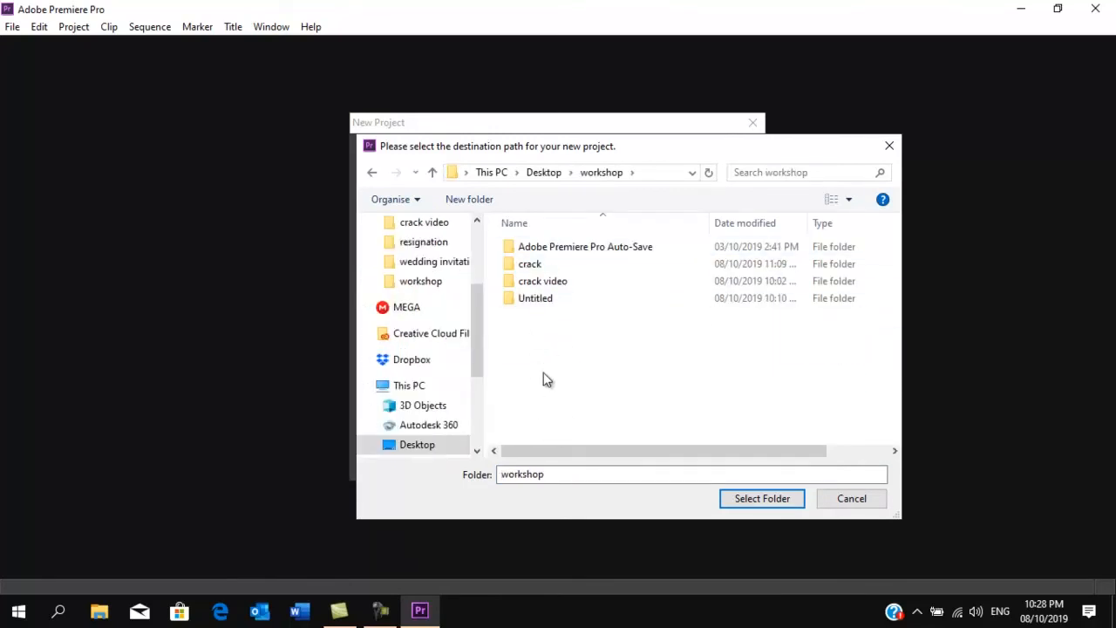
mouse_move(469, 198)
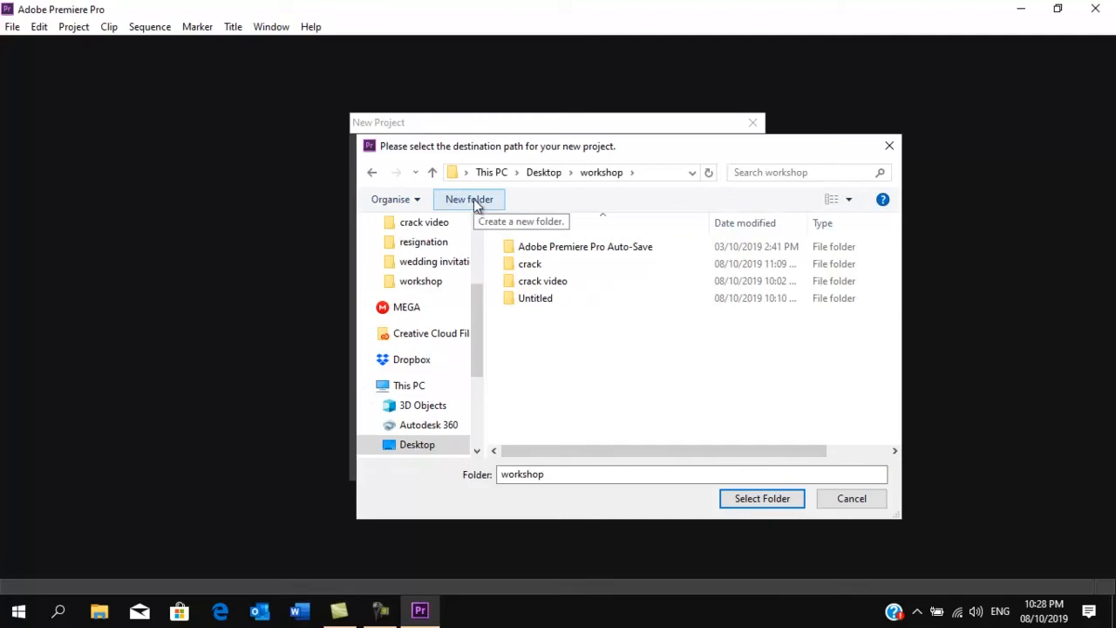
mouse_move(540, 370)
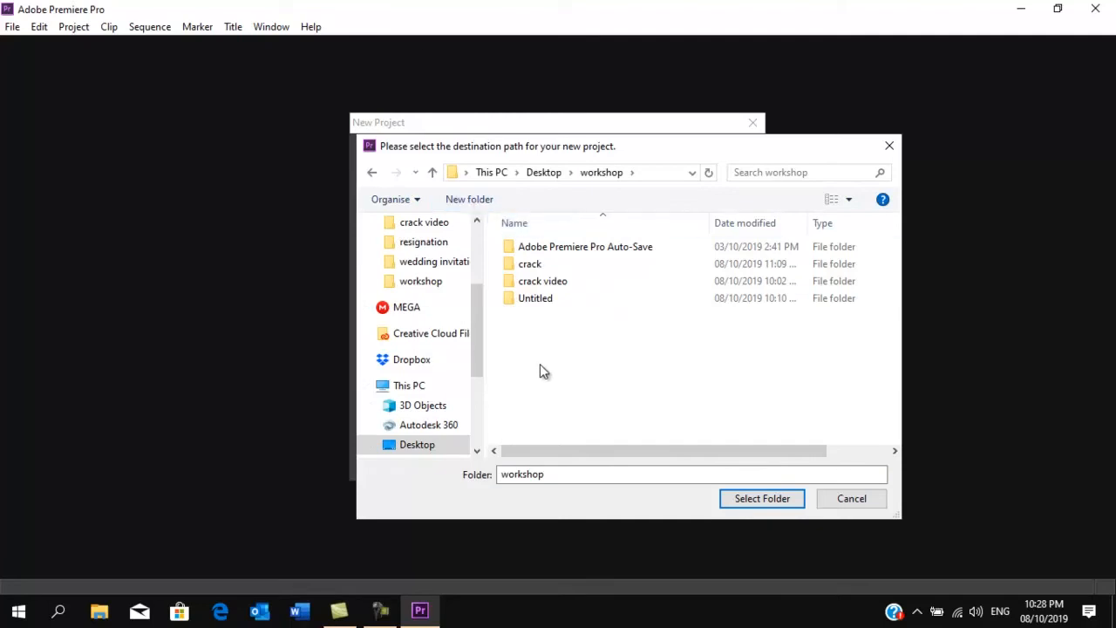
mouse_move(586, 322)
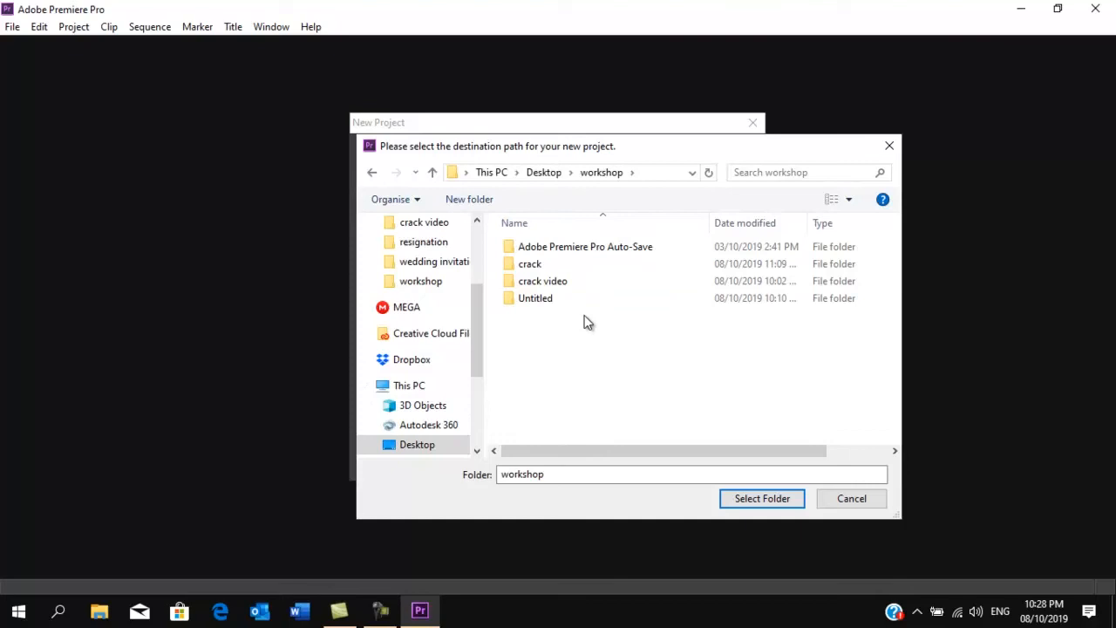
mouse_move(641, 425)
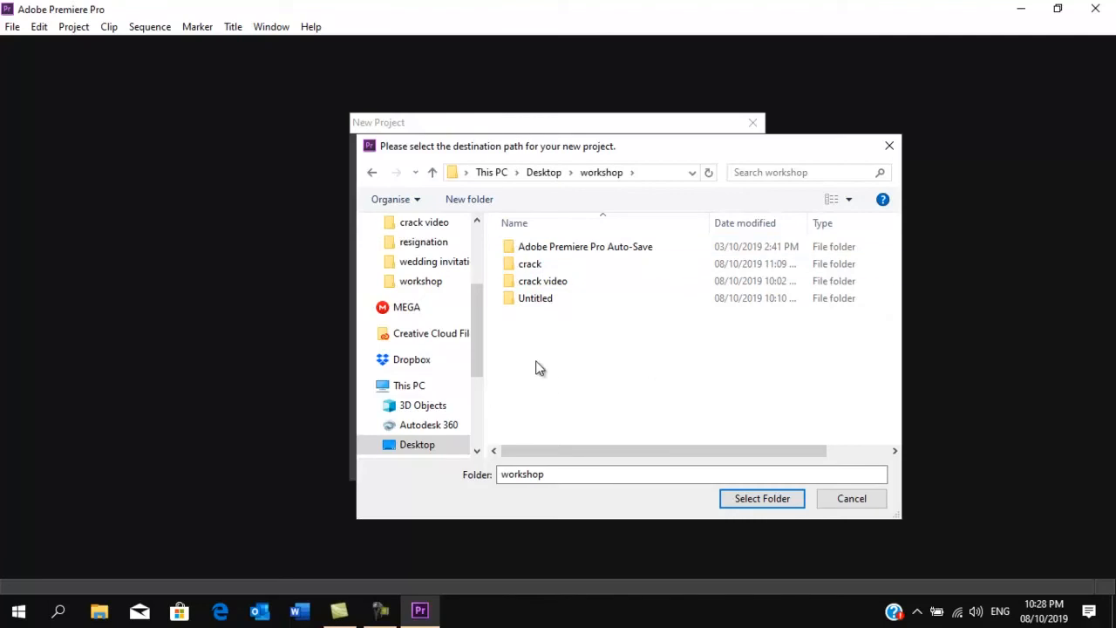
mouse_move(542, 398)
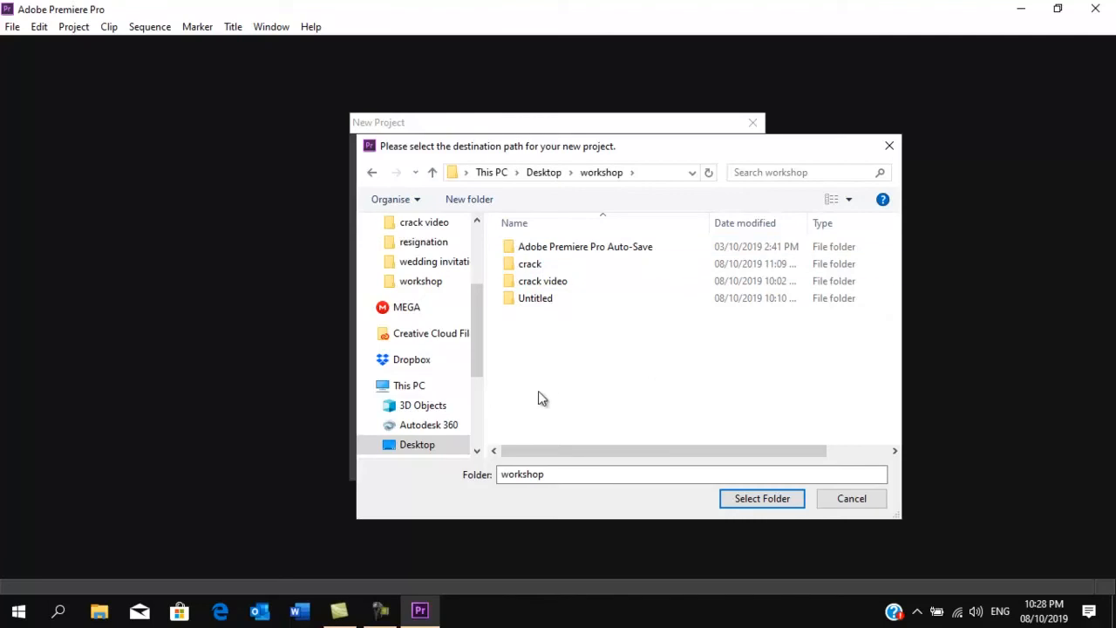
mouse_move(766, 433)
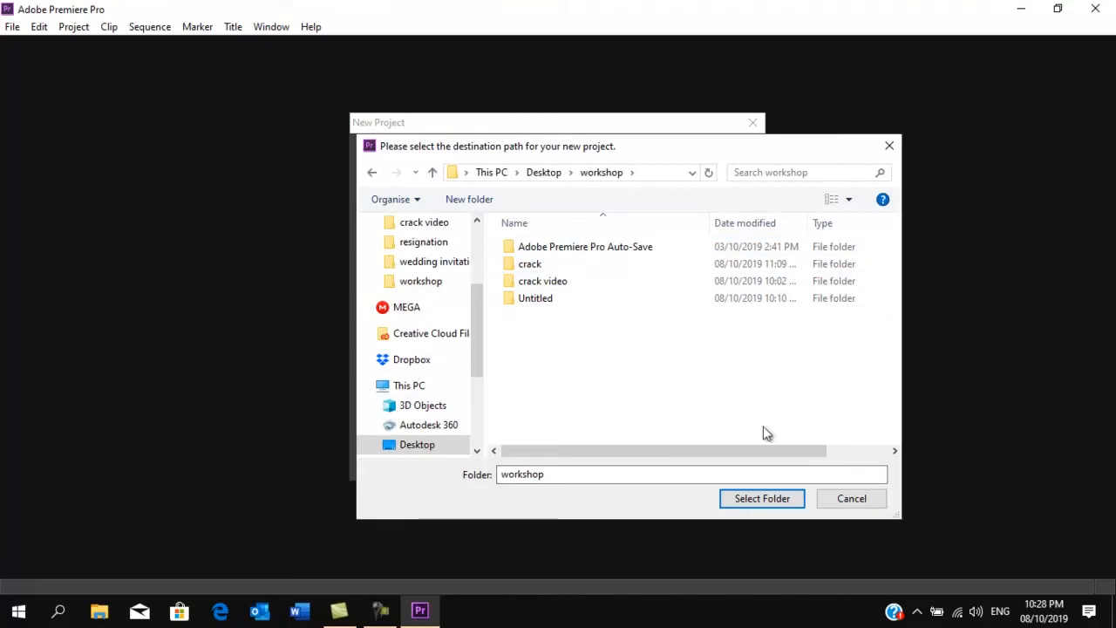
click(529, 263)
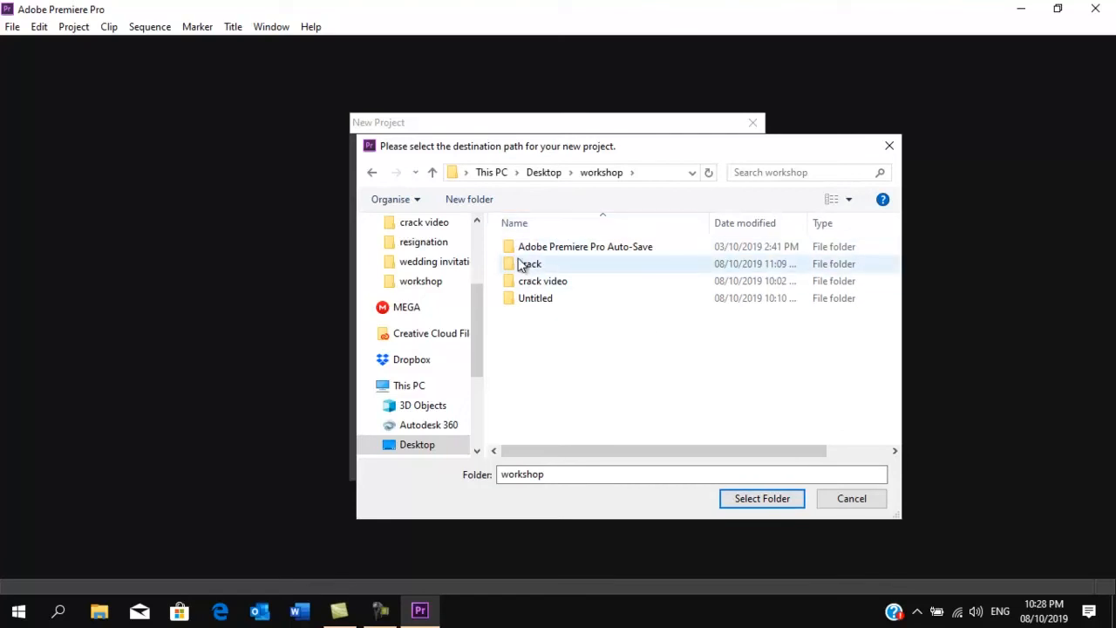
double_click(529, 263)
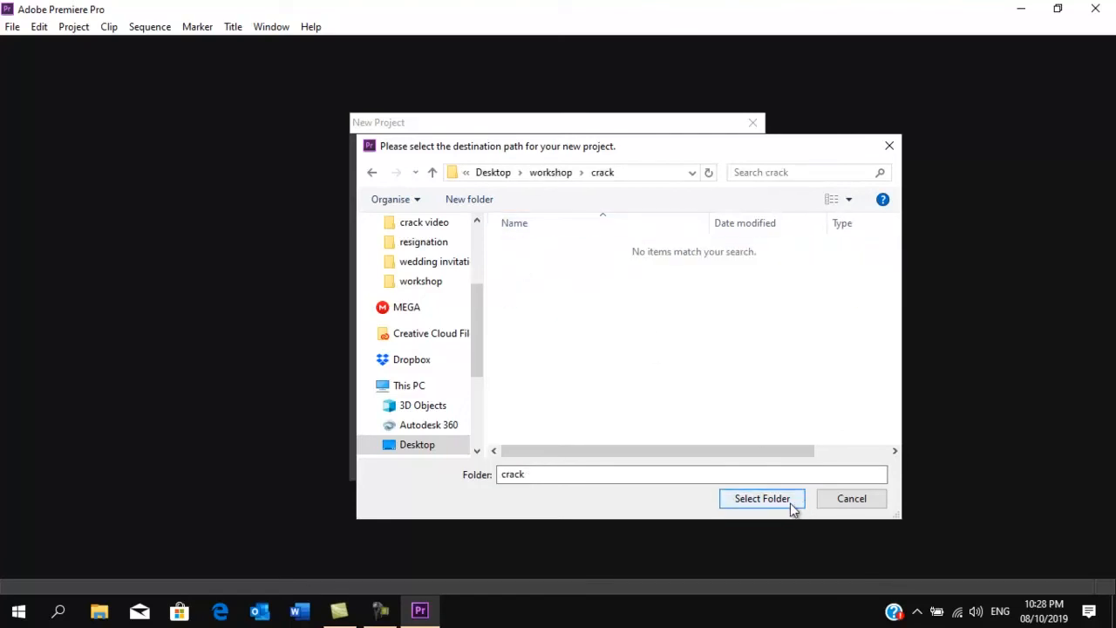
mouse_move(776, 504)
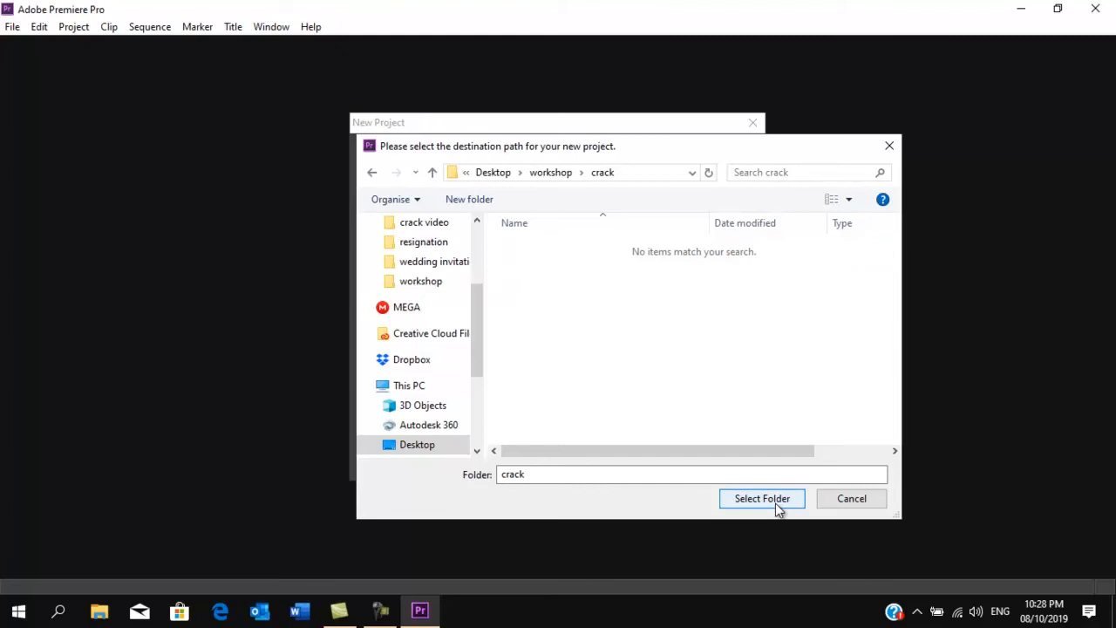
mouse_move(765, 508)
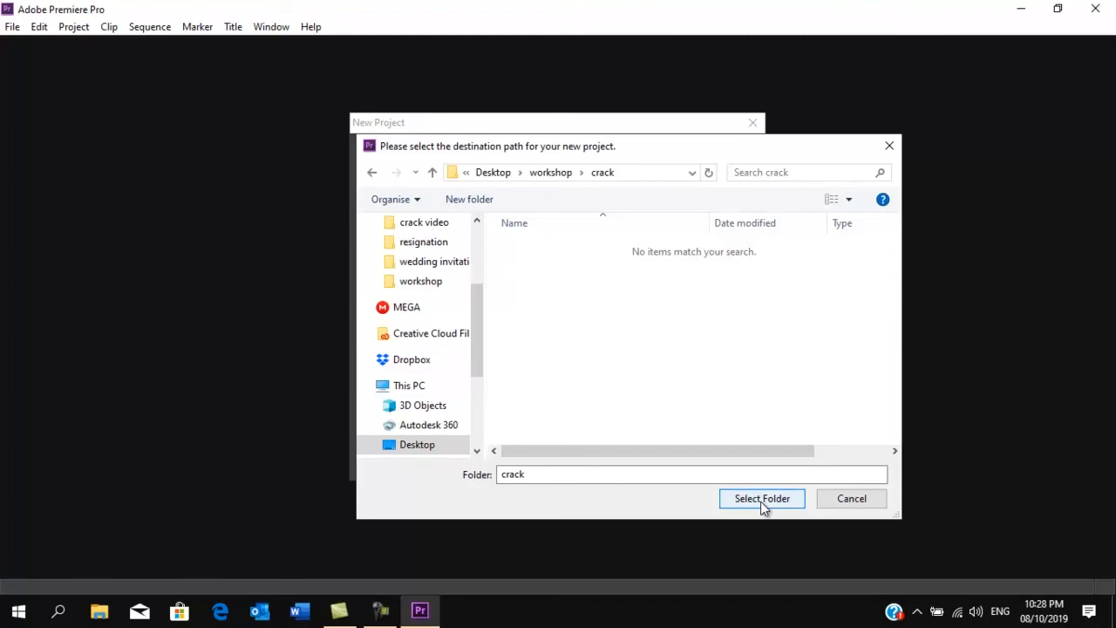
click(761, 497)
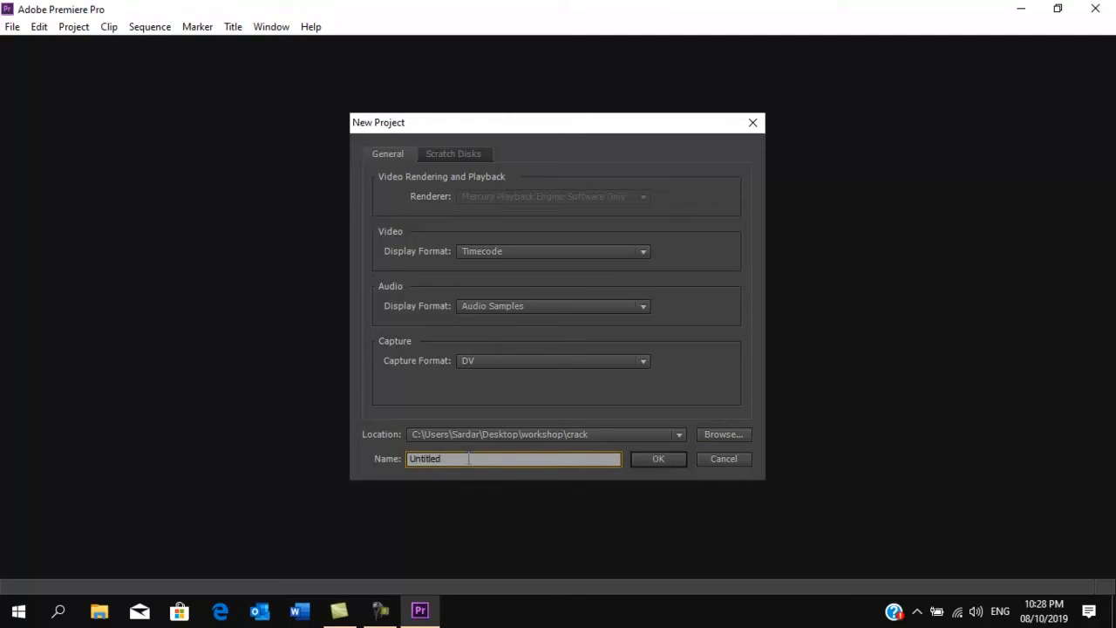
- Replace 'Untitled' with 'workshop' as the project name and create the project
click(513, 459)
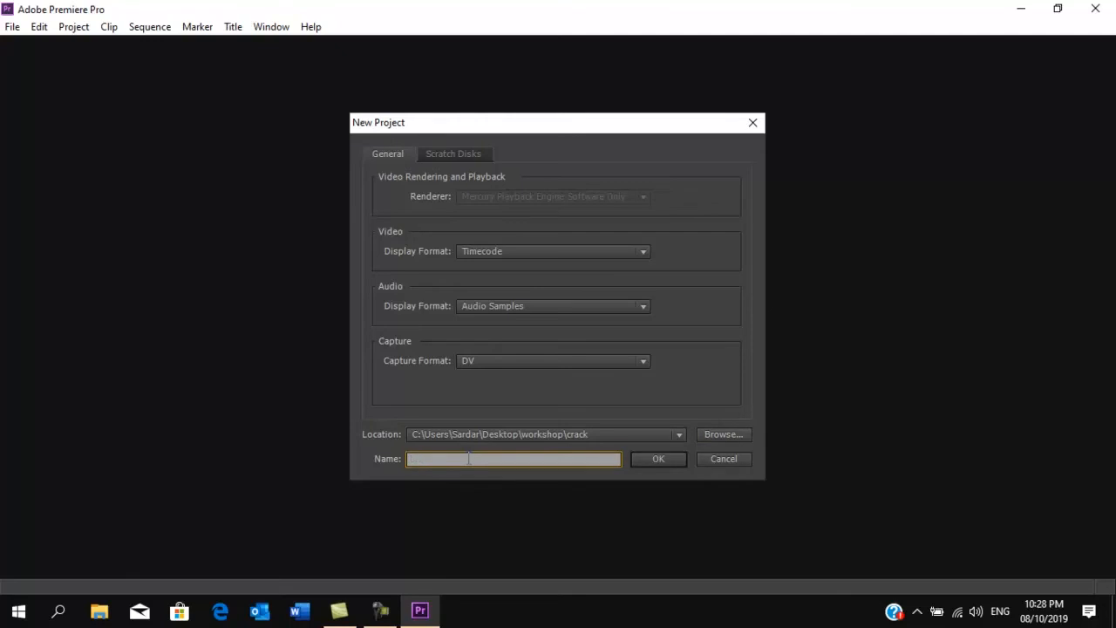
text(works)
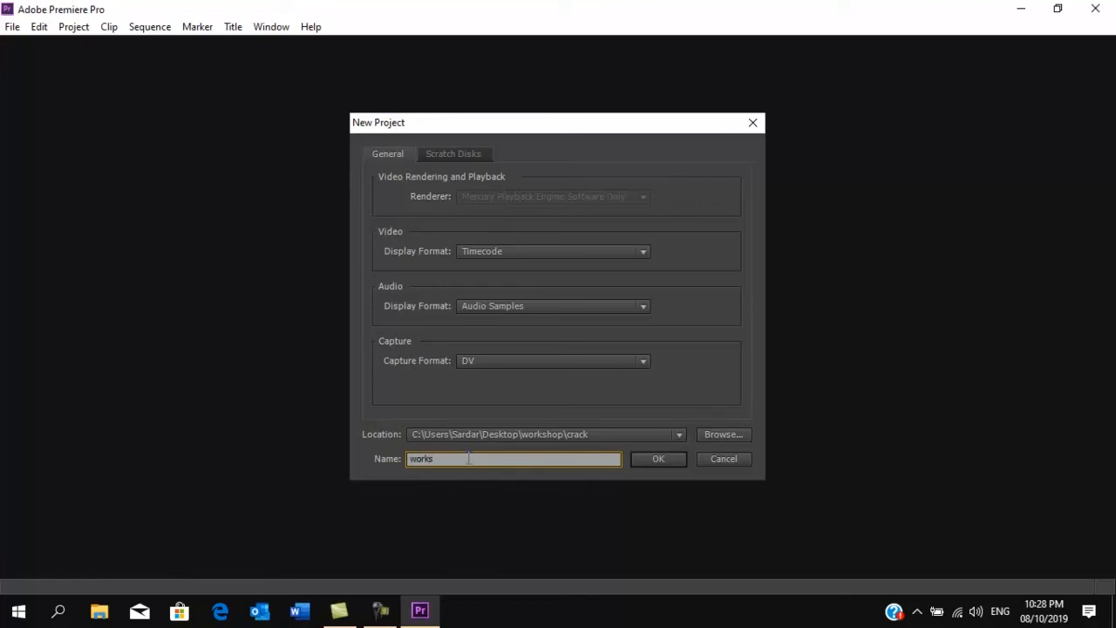
text(workshop)
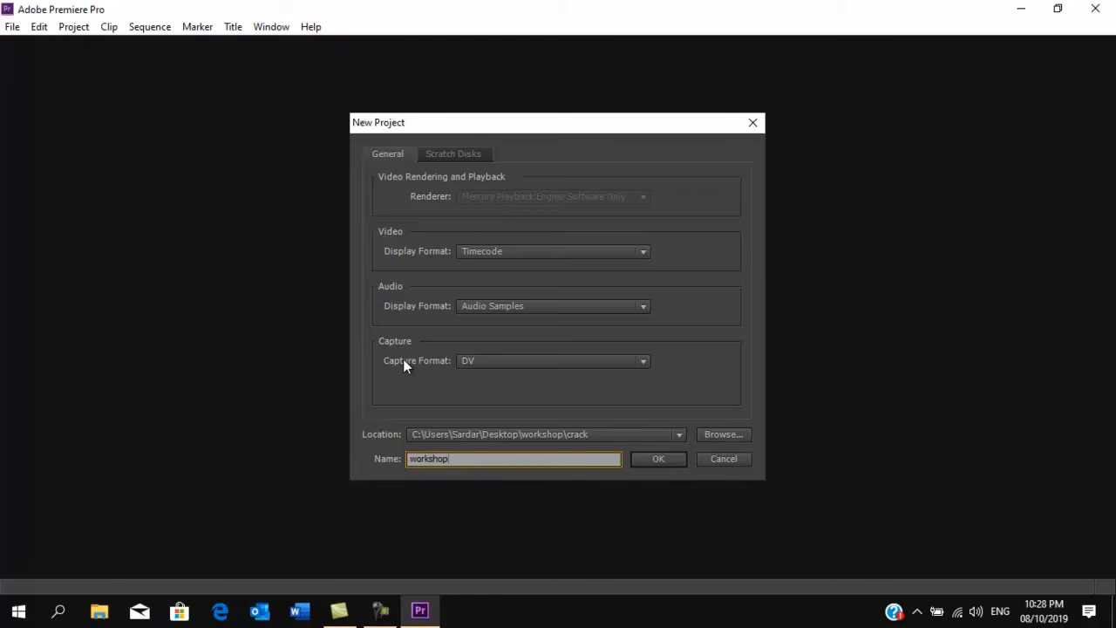
click(658, 457)
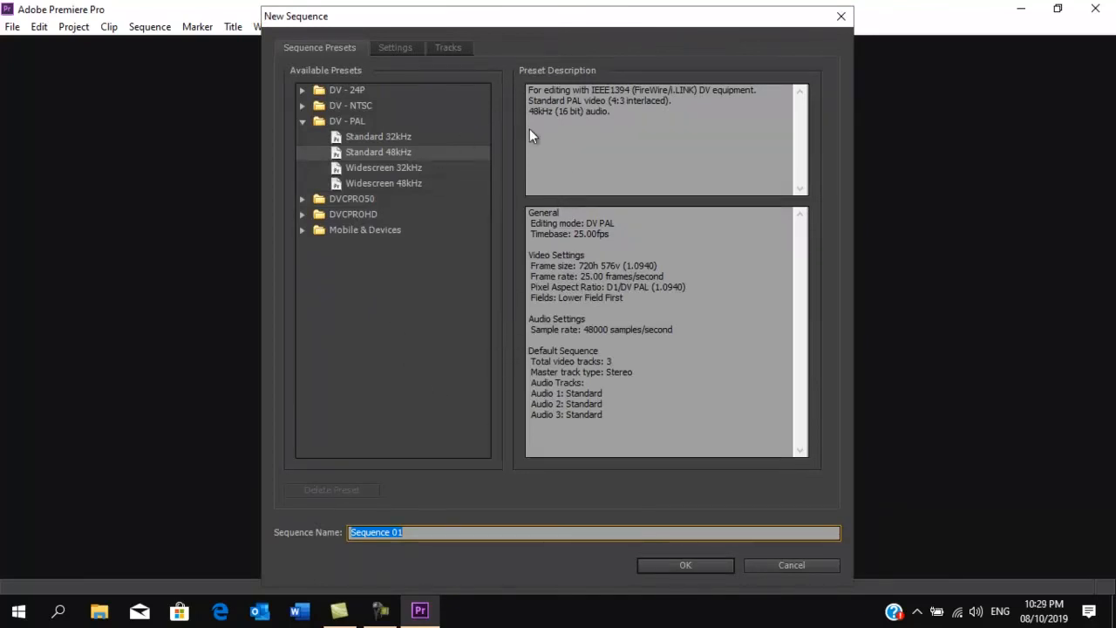
mouse_move(318, 66)
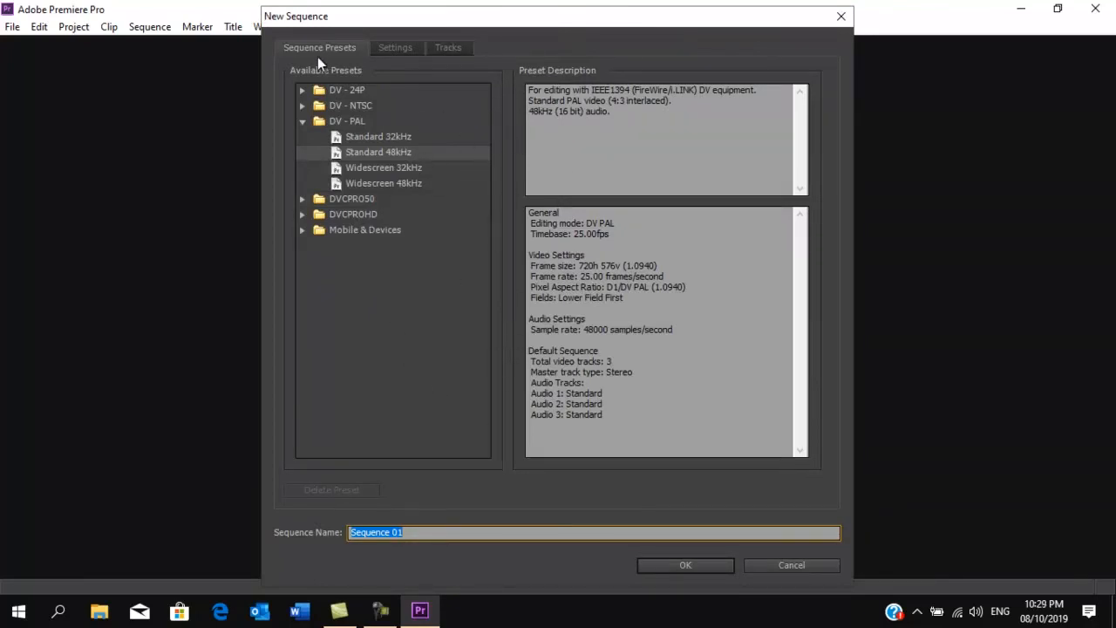
mouse_move(390, 151)
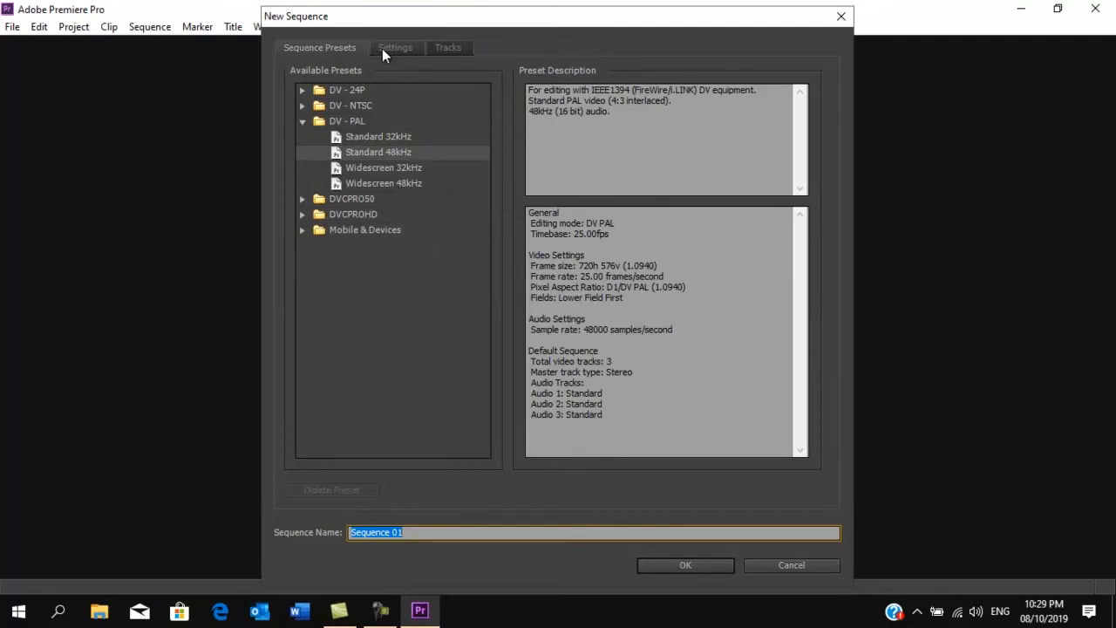
- In sequence Settings, check DV PAL editing mode and 25.00 fps timebase, leaving both unchanged
click(394, 47)
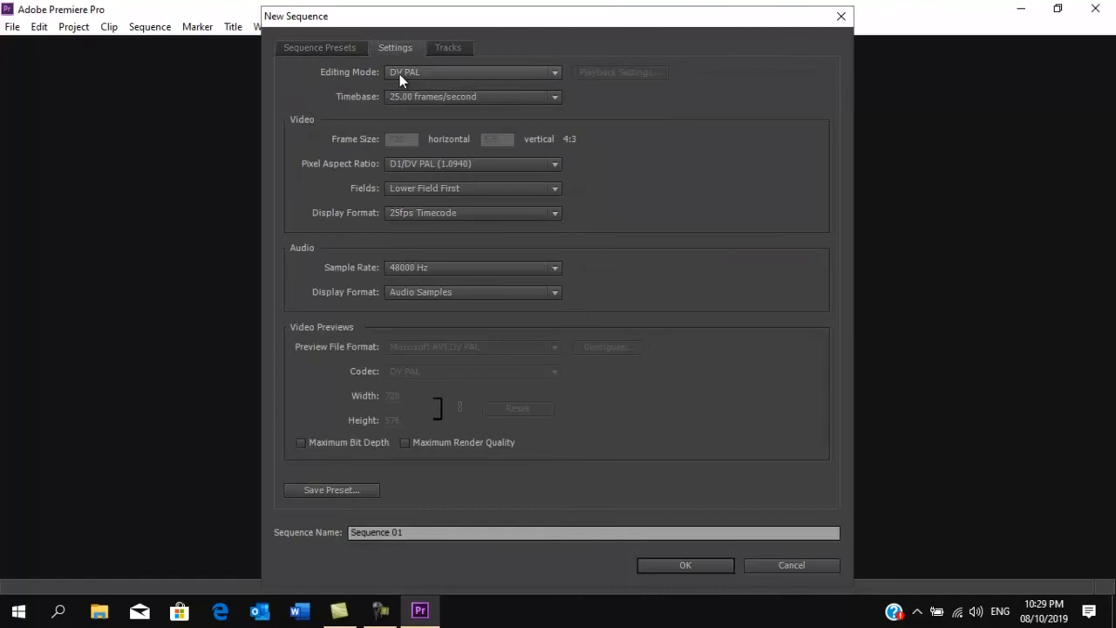
click(470, 71)
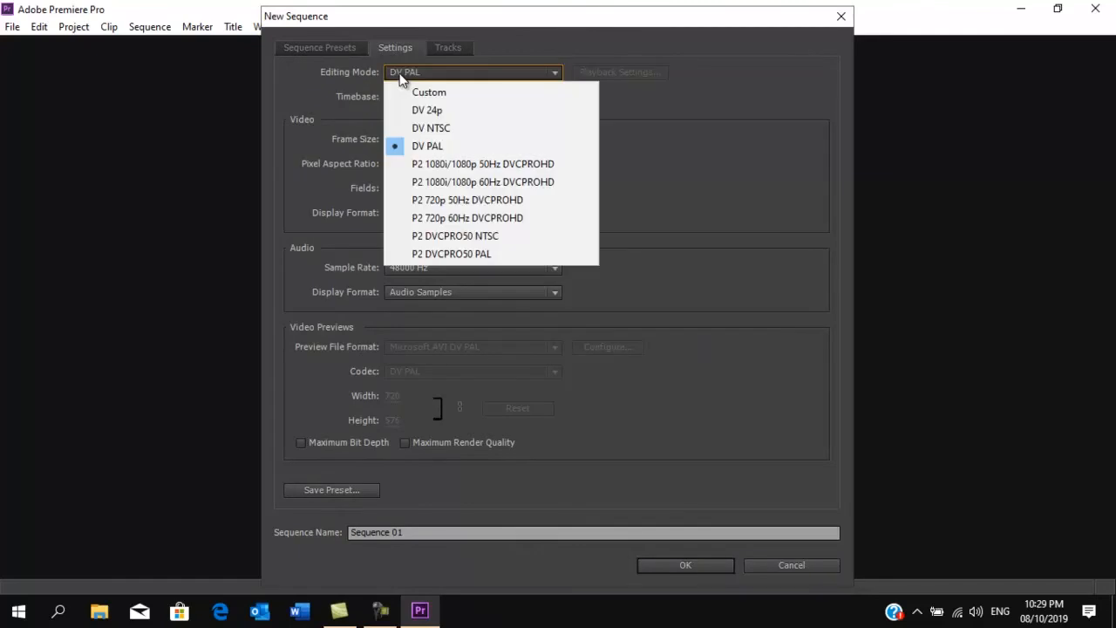
mouse_move(431, 128)
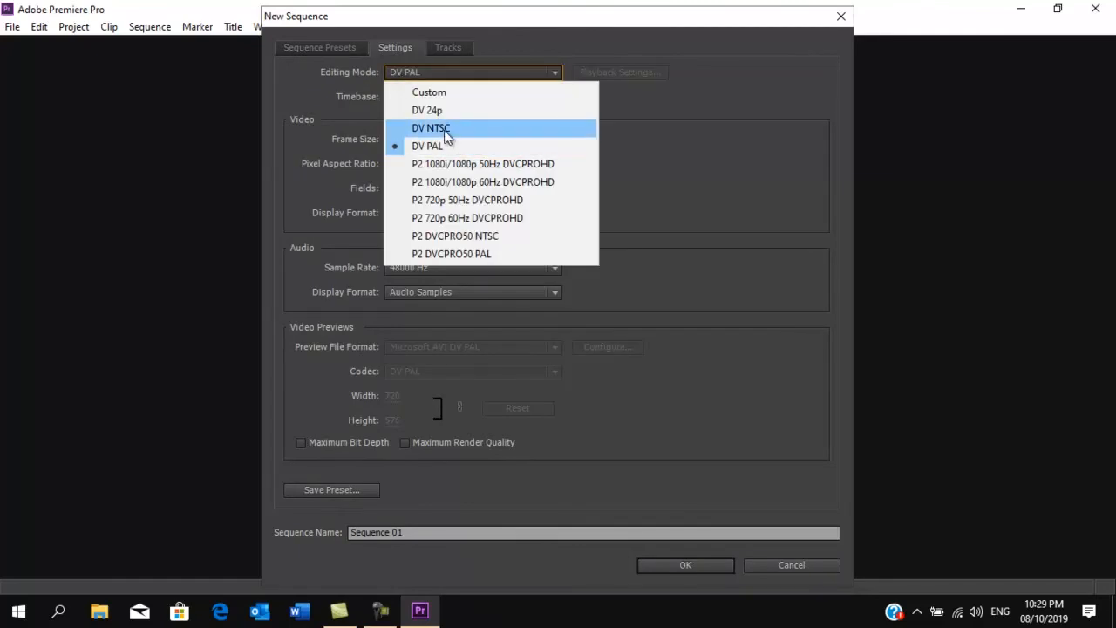
mouse_move(426, 110)
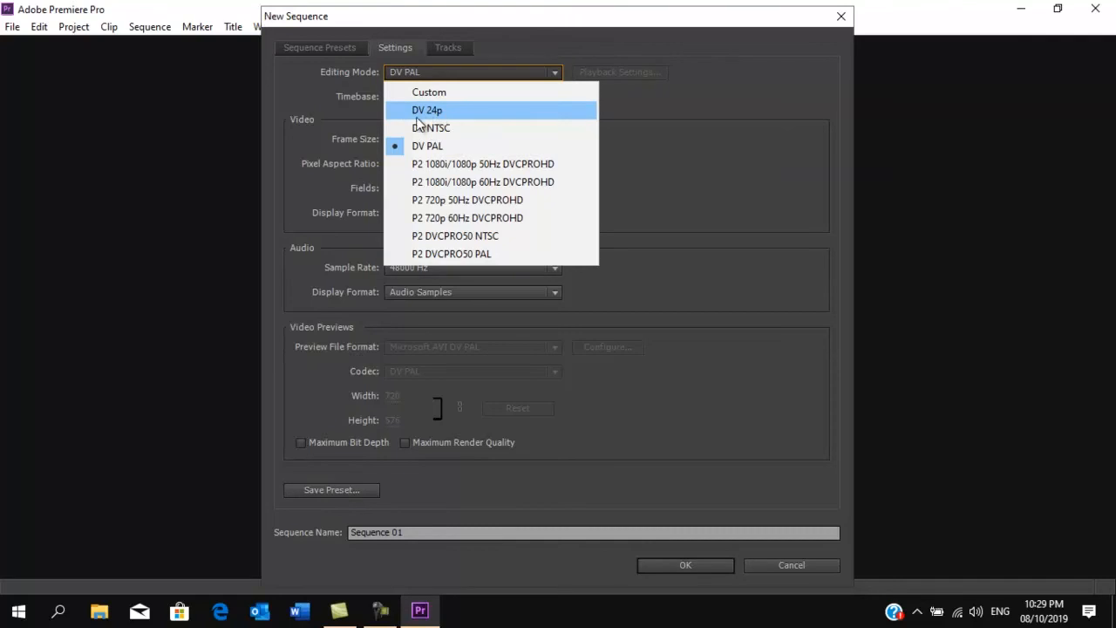
mouse_move(466, 128)
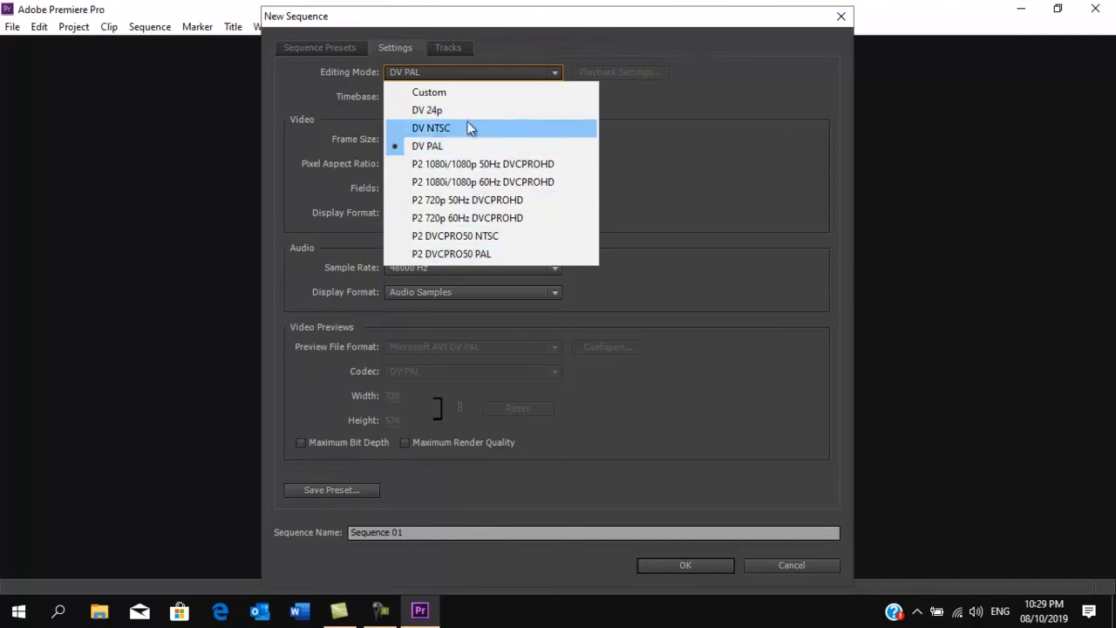
mouse_move(423, 77)
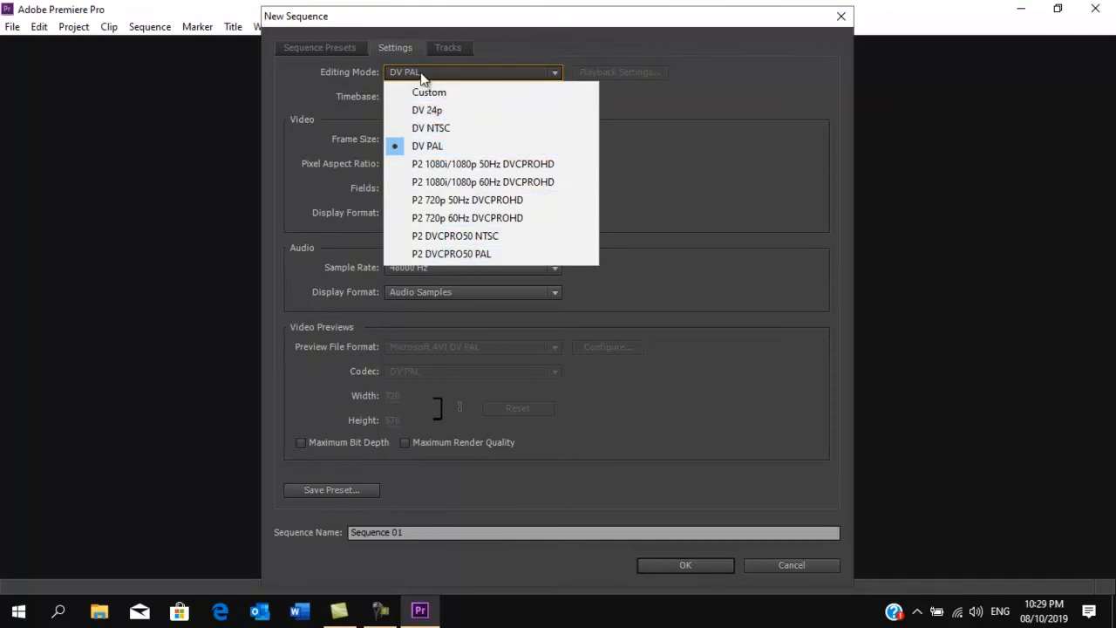
click(428, 146)
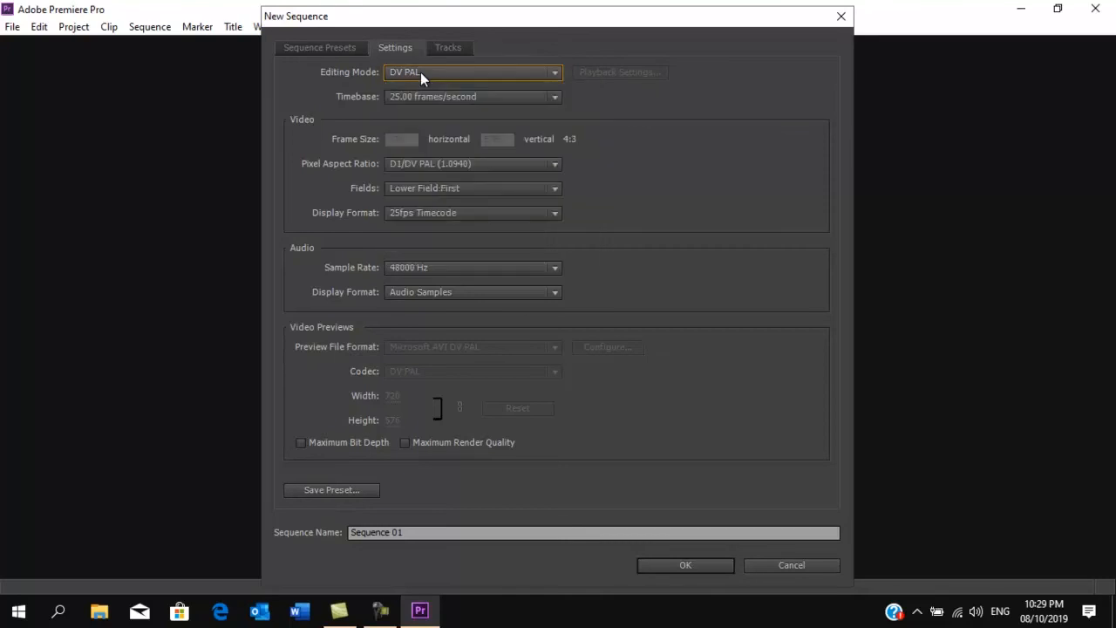
mouse_move(428, 96)
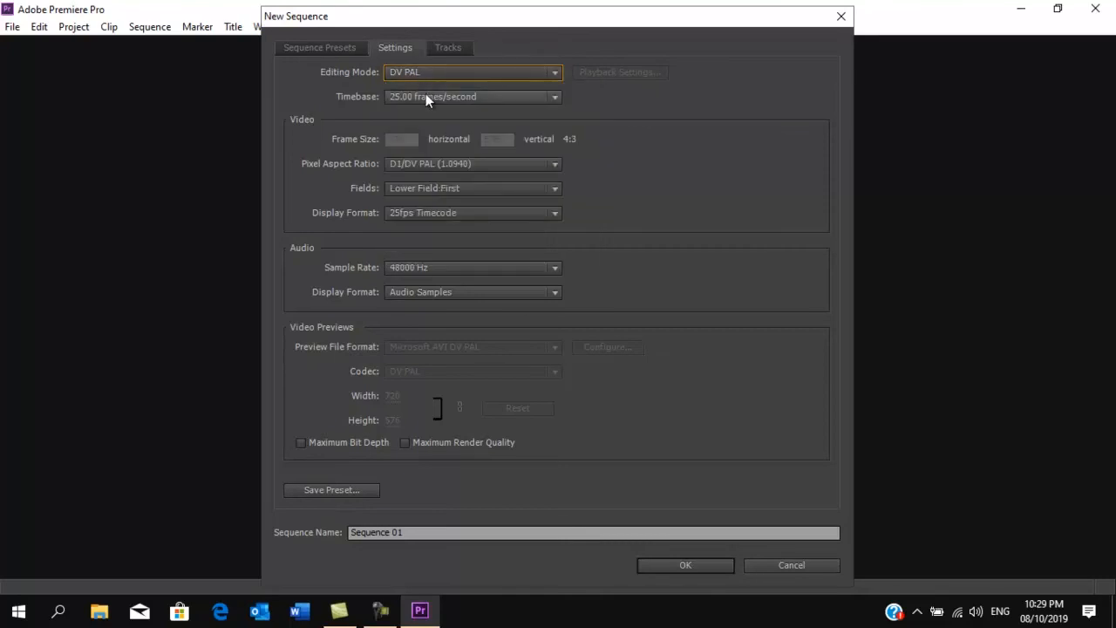
click(554, 96)
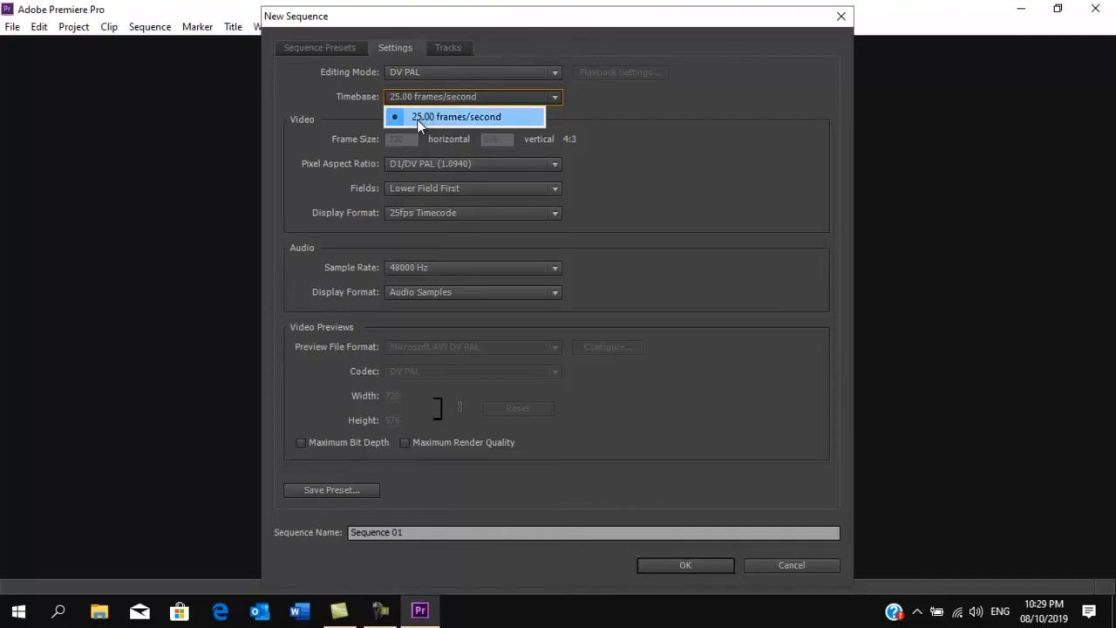
click(455, 116)
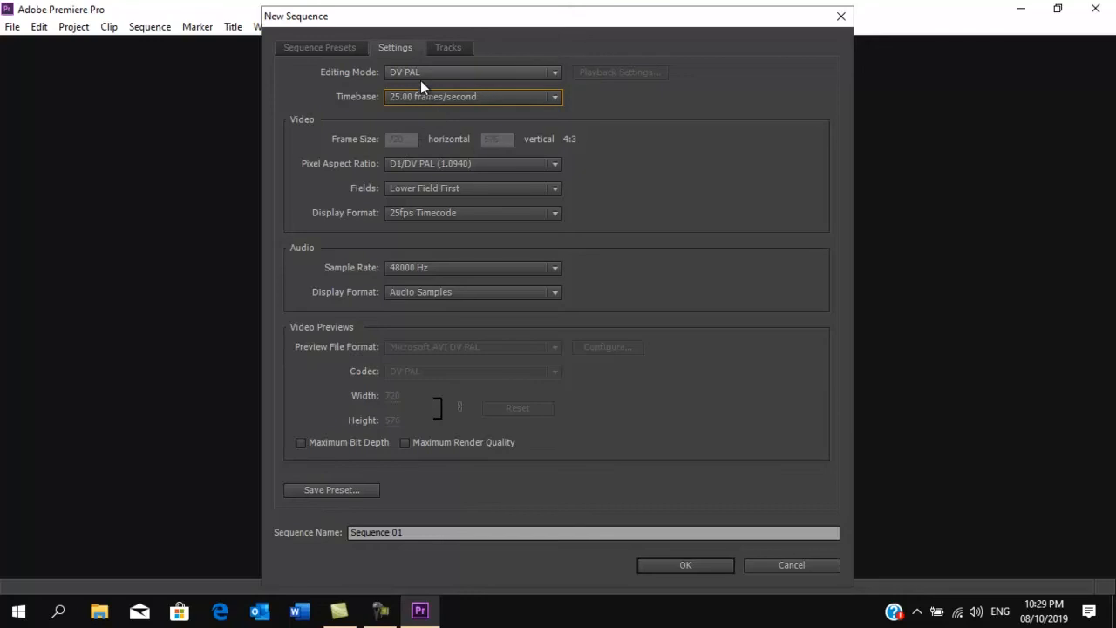
- Switch the sequence Editing Mode to Custom, keeping the 25.00 frames/second timebase
click(471, 72)
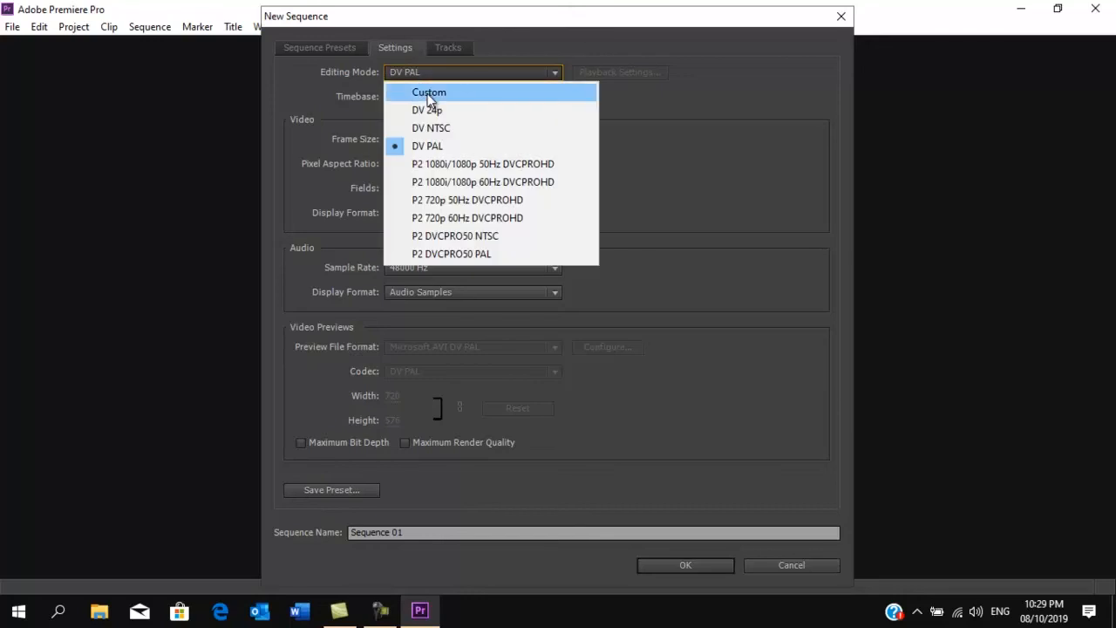
click(428, 92)
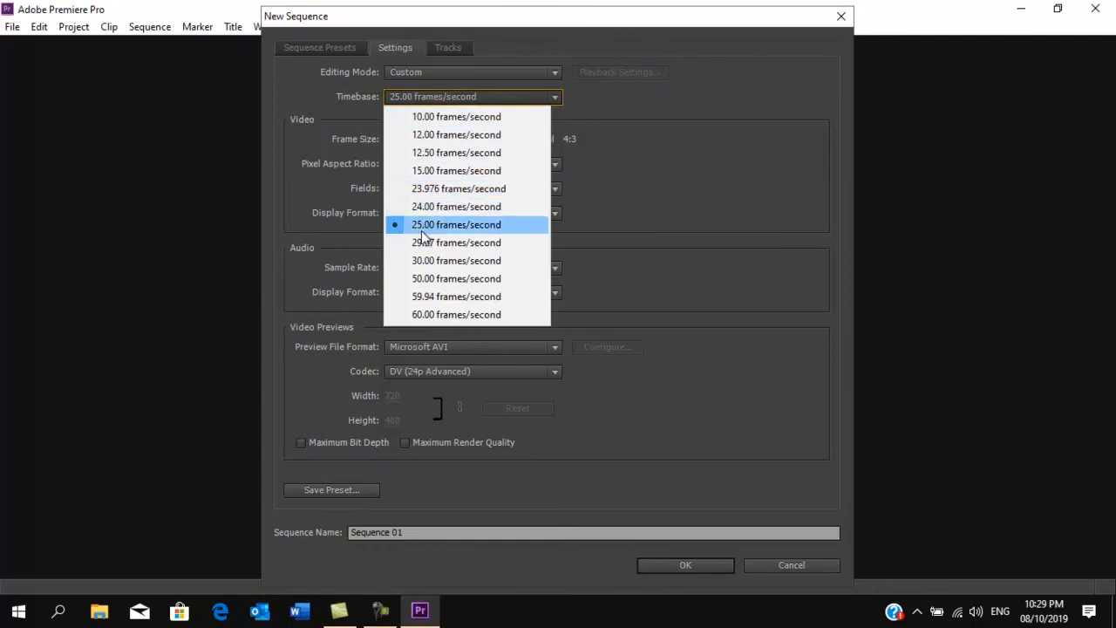
mouse_move(431, 210)
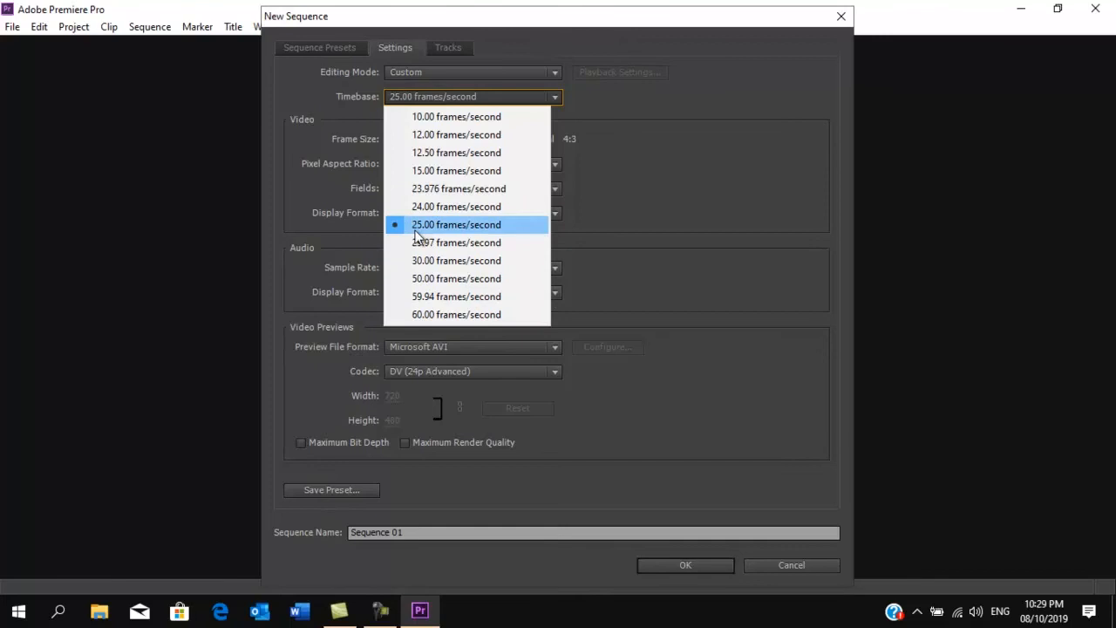
click(456, 224)
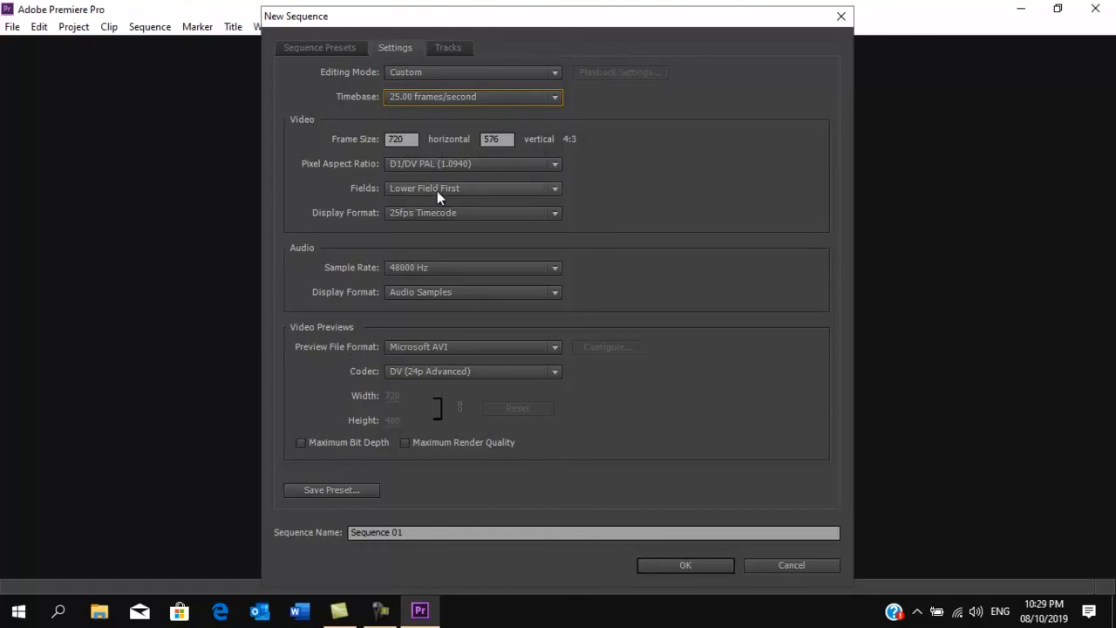
mouse_move(421, 232)
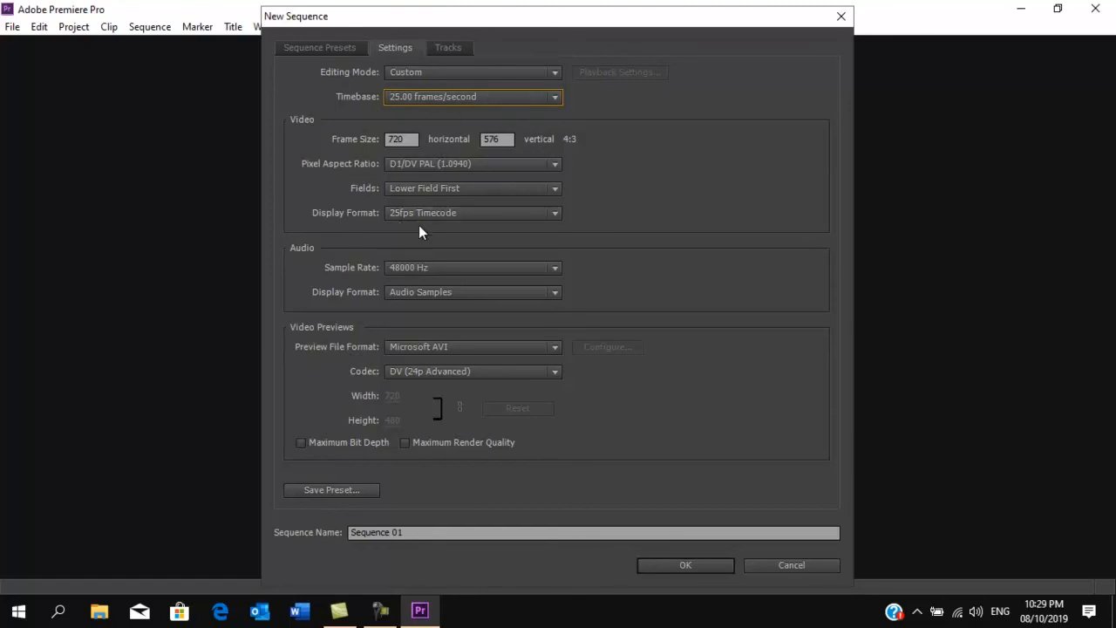
mouse_move(442, 337)
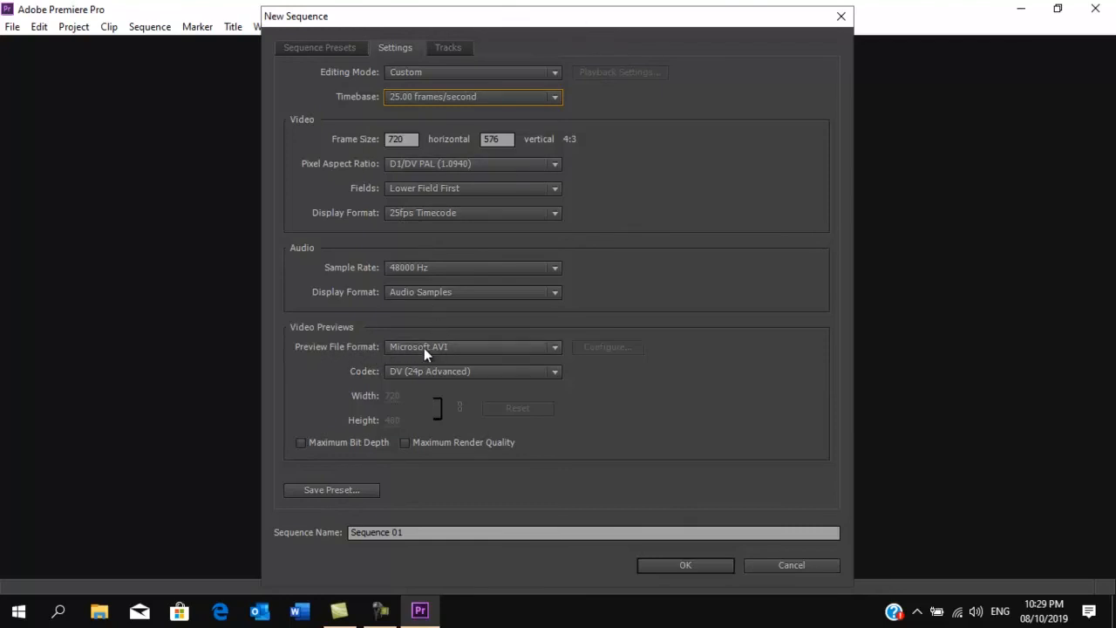
mouse_move(420, 382)
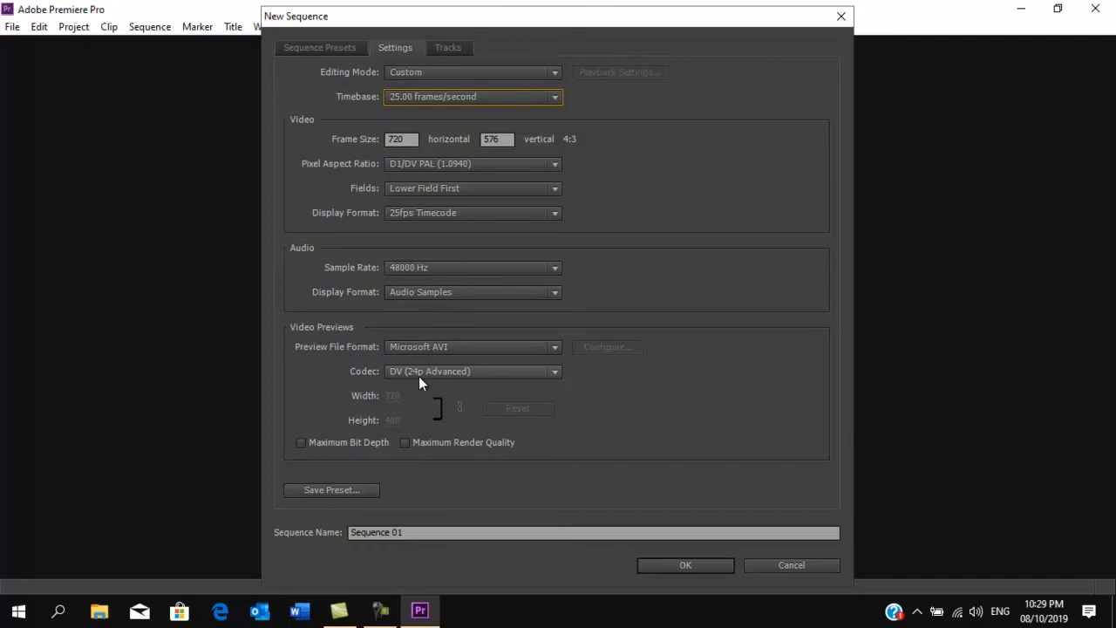
mouse_move(353, 326)
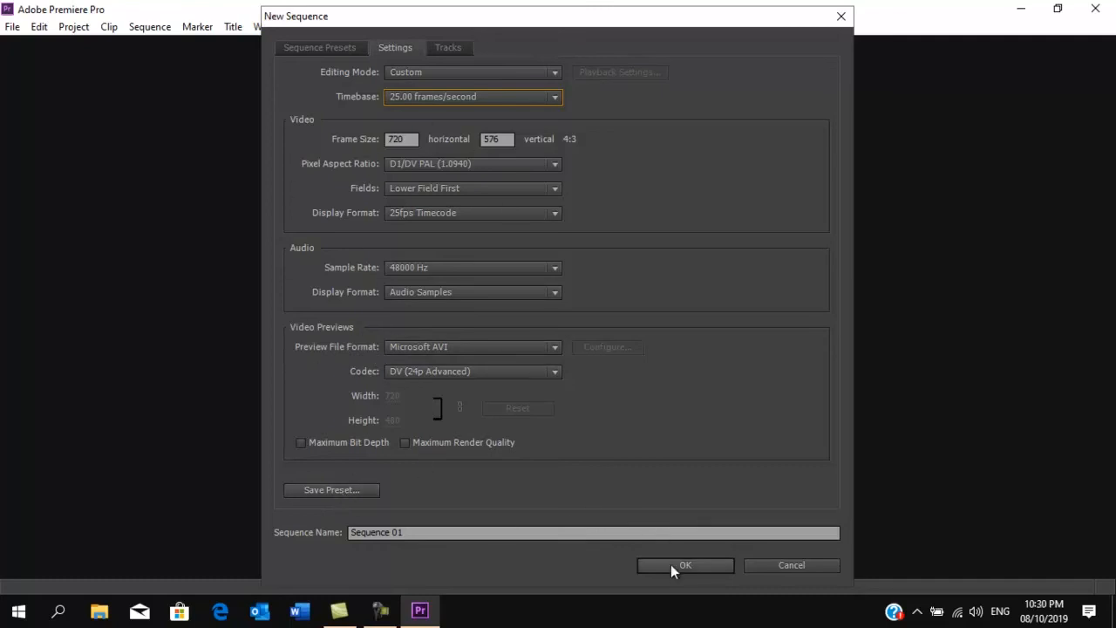
mouse_move(671, 574)
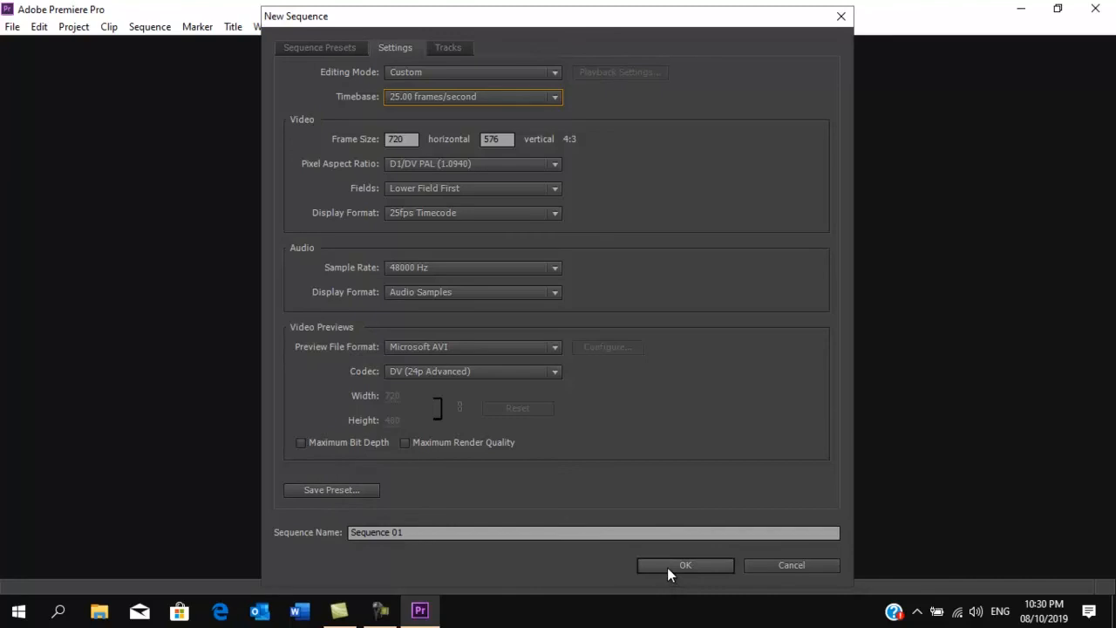
- Create Sequence 01 and open the Import dialog from the empty Project panel
click(685, 565)
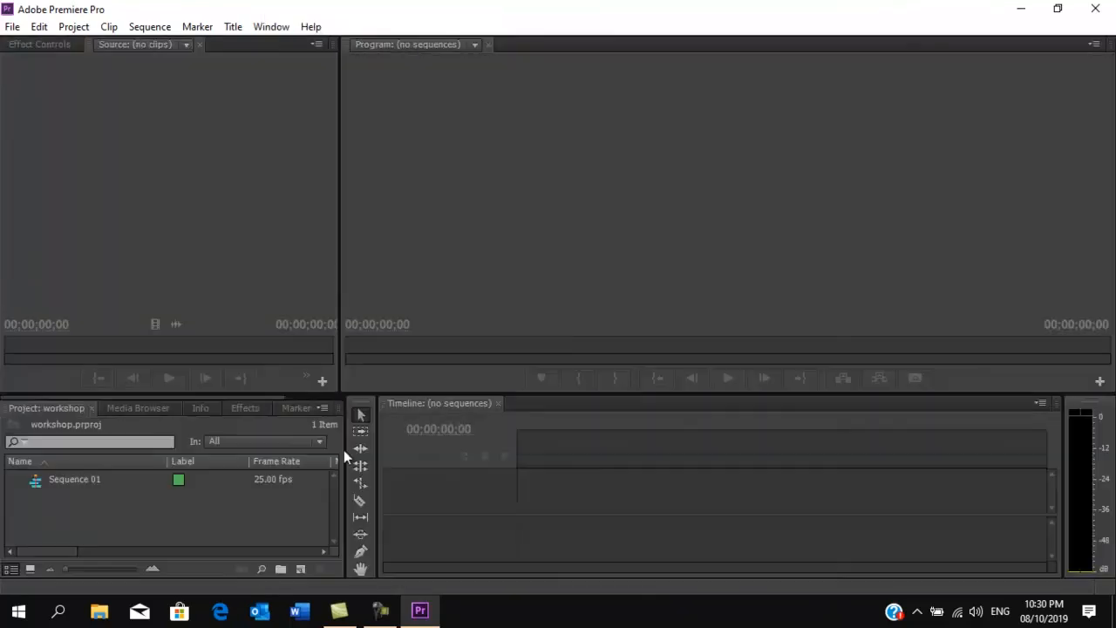
double_click(74, 478)
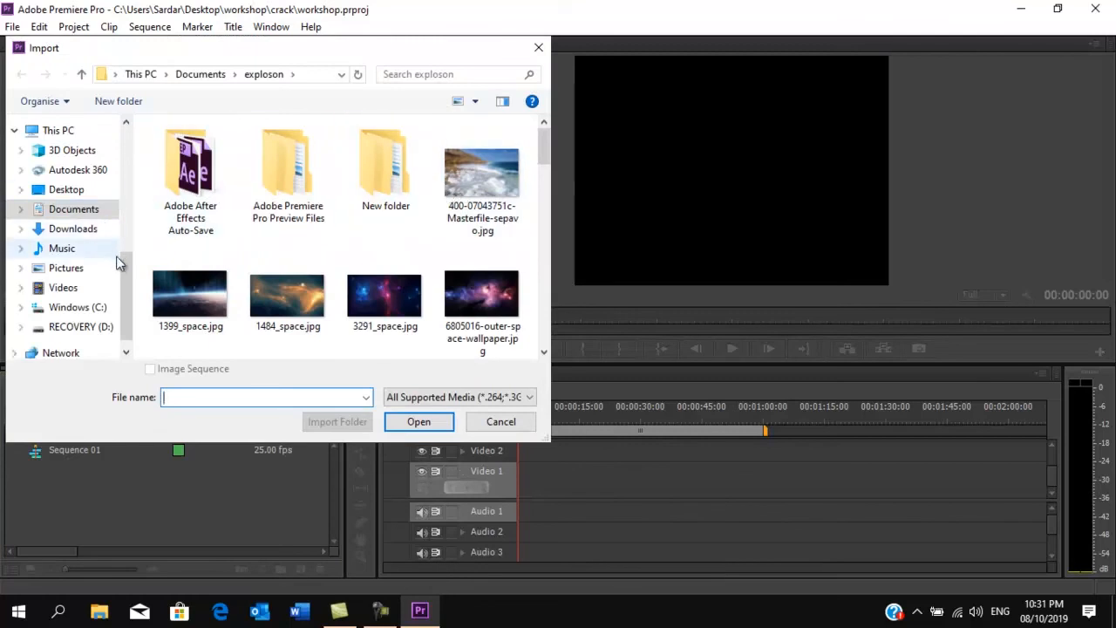
- Import the pearson realise .mp4 file from the Videos folder
click(63, 287)
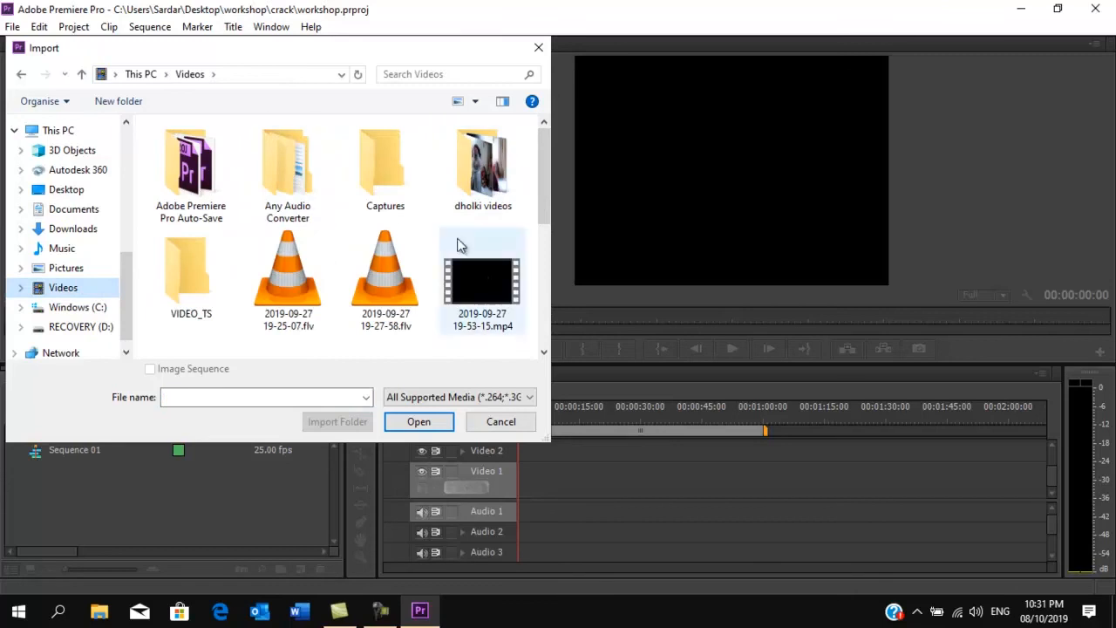
scroll(down, 3)
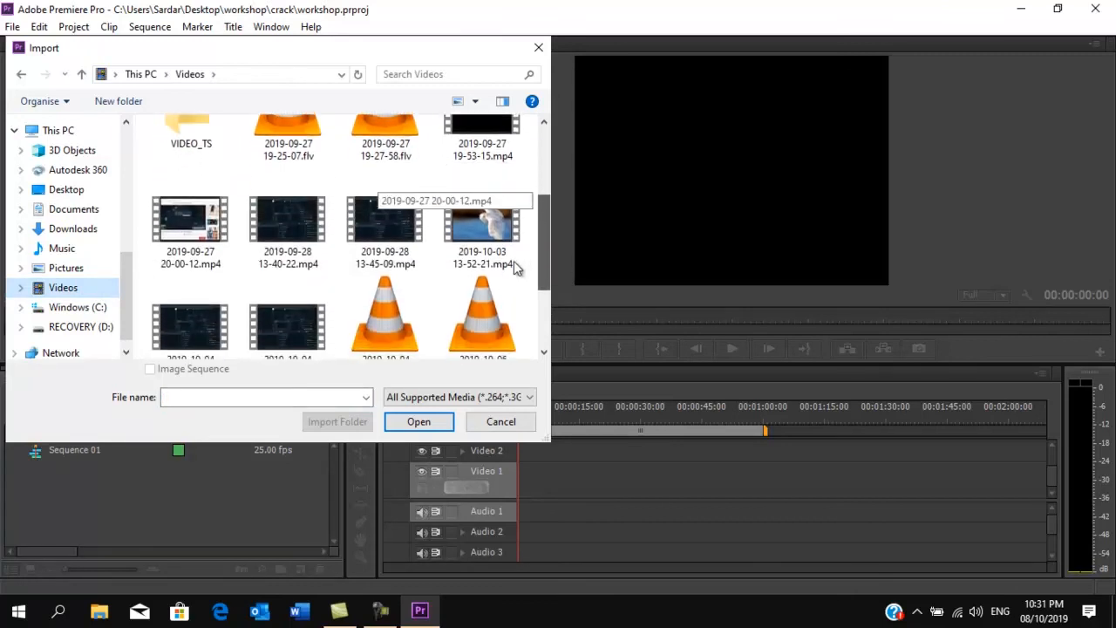
scroll(down, 3)
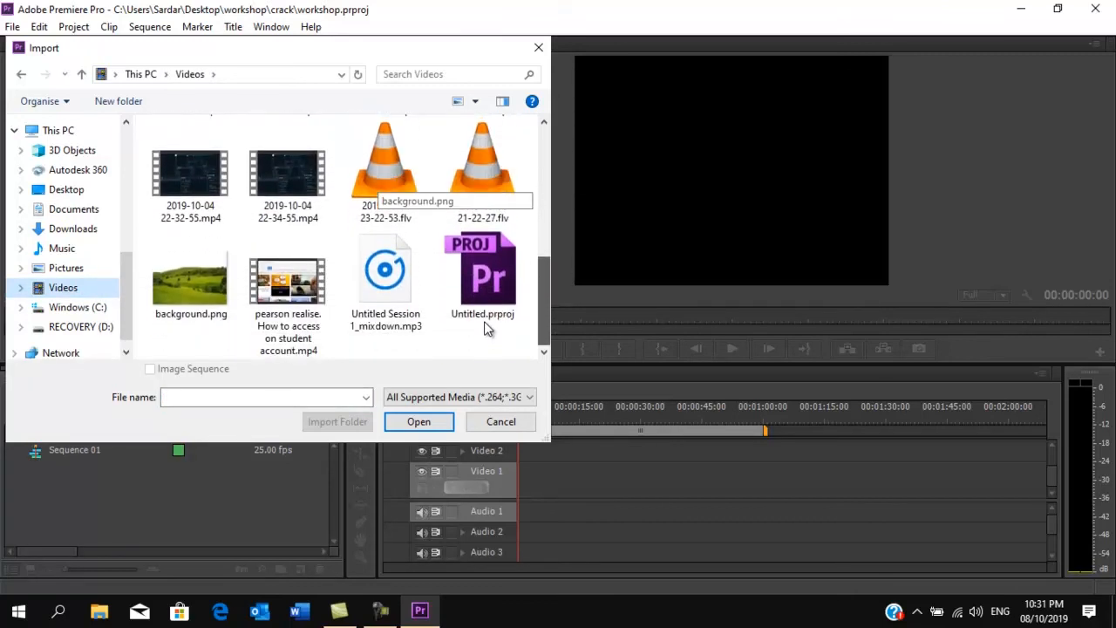
click(288, 287)
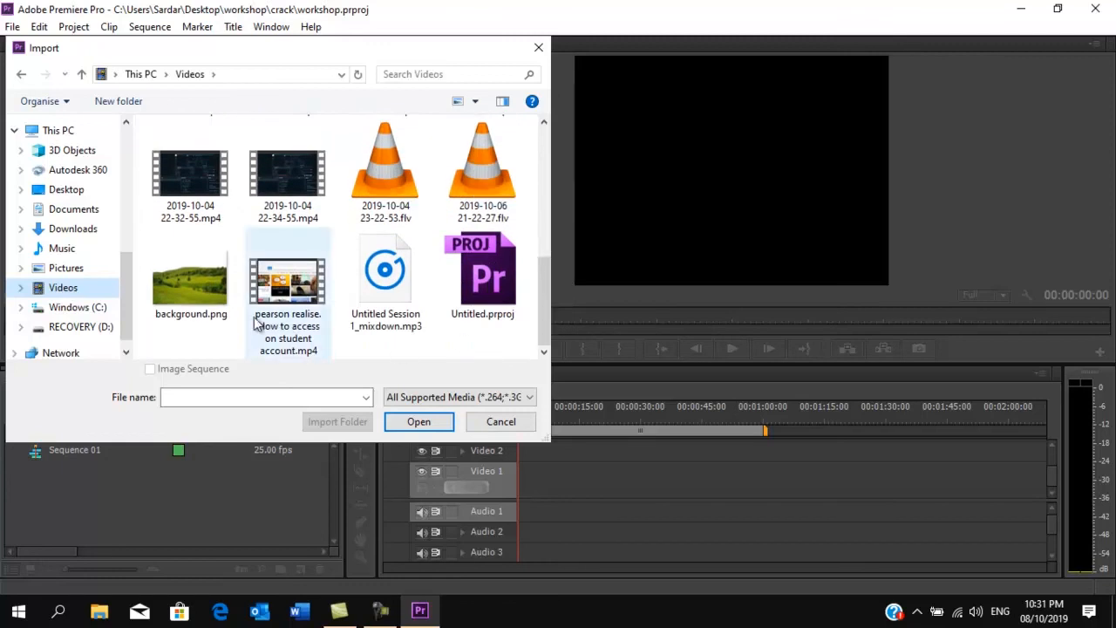
click(418, 421)
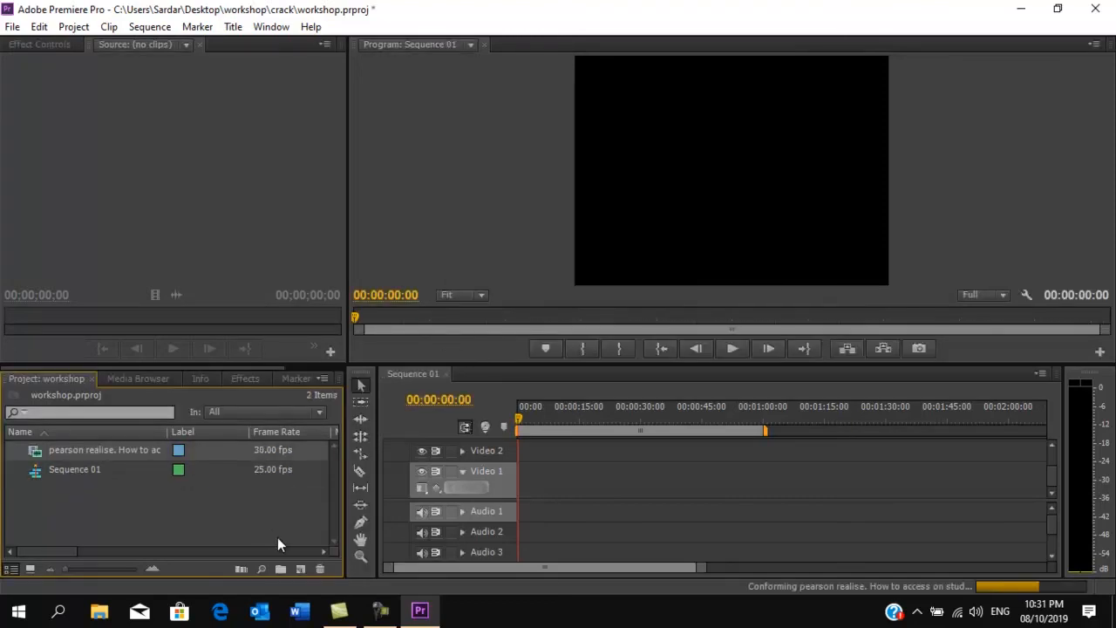
mouse_move(31, 568)
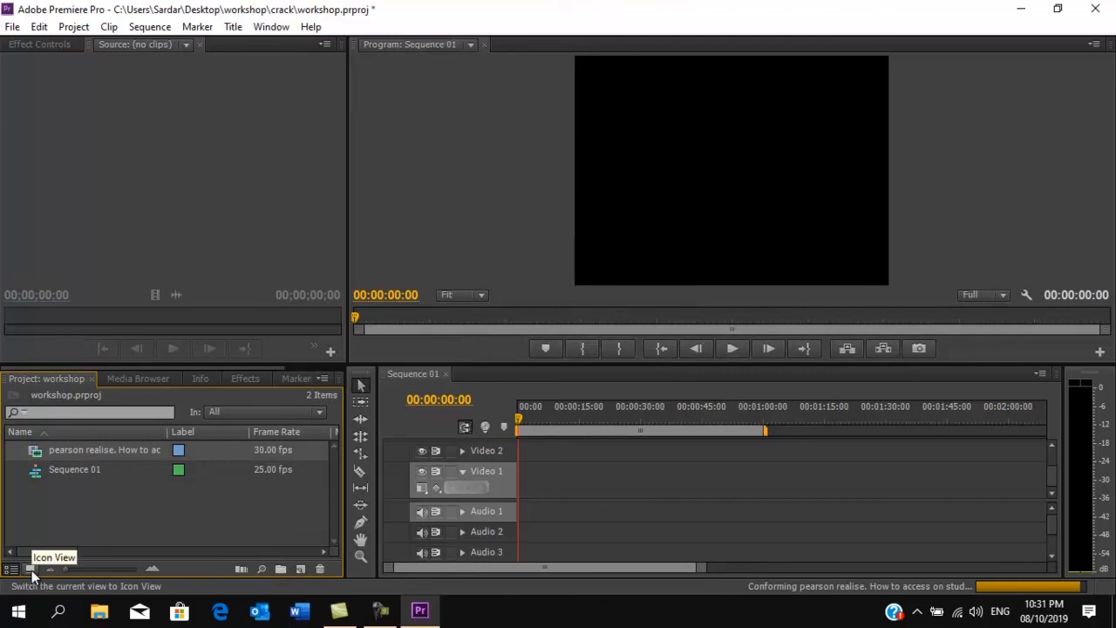
- Switch the Project panel to Icon View, then List View, then back to Icon View
click(30, 568)
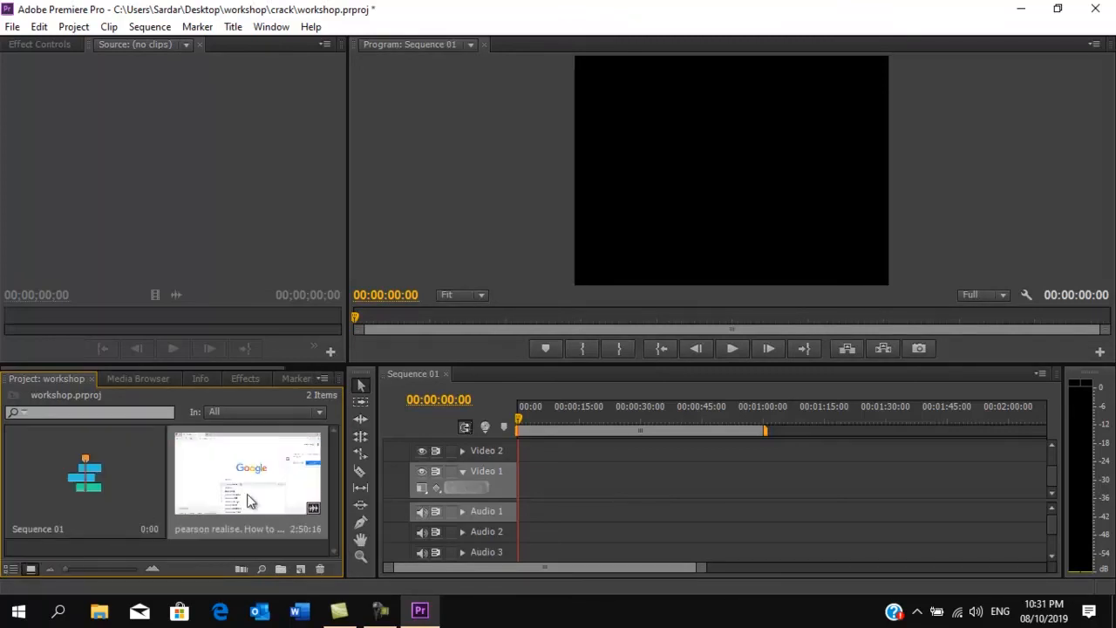
click(12, 568)
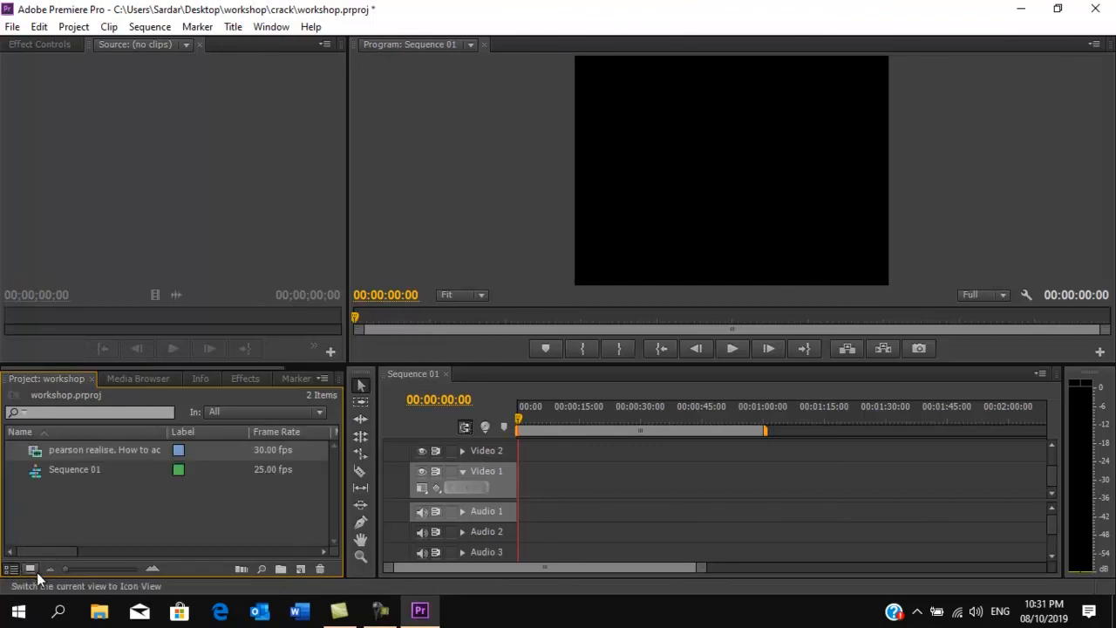
click(29, 568)
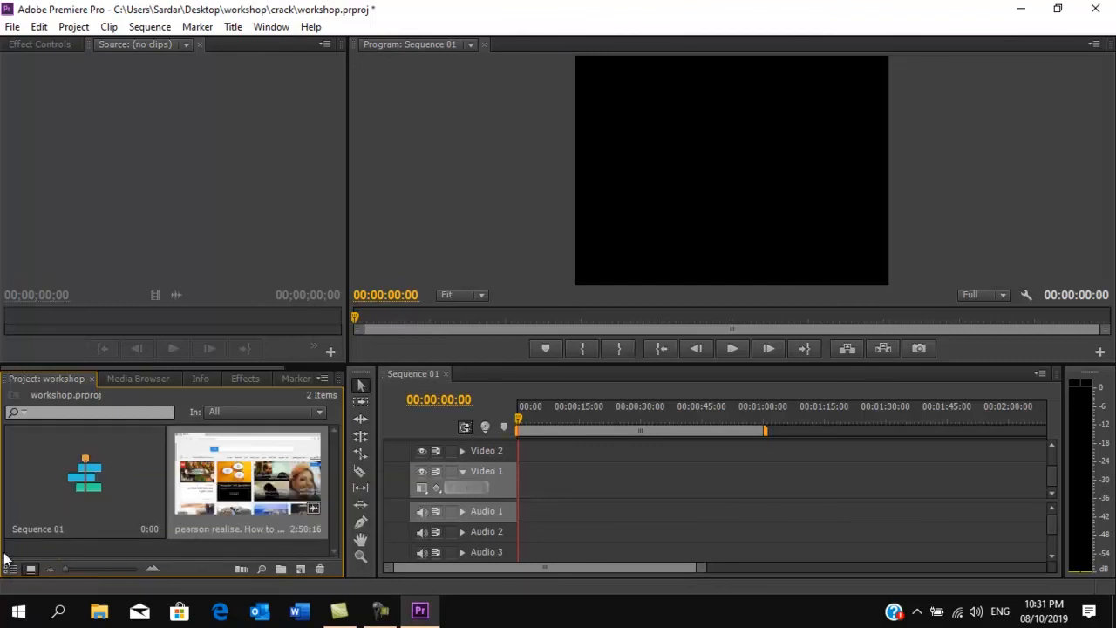
mouse_move(29, 569)
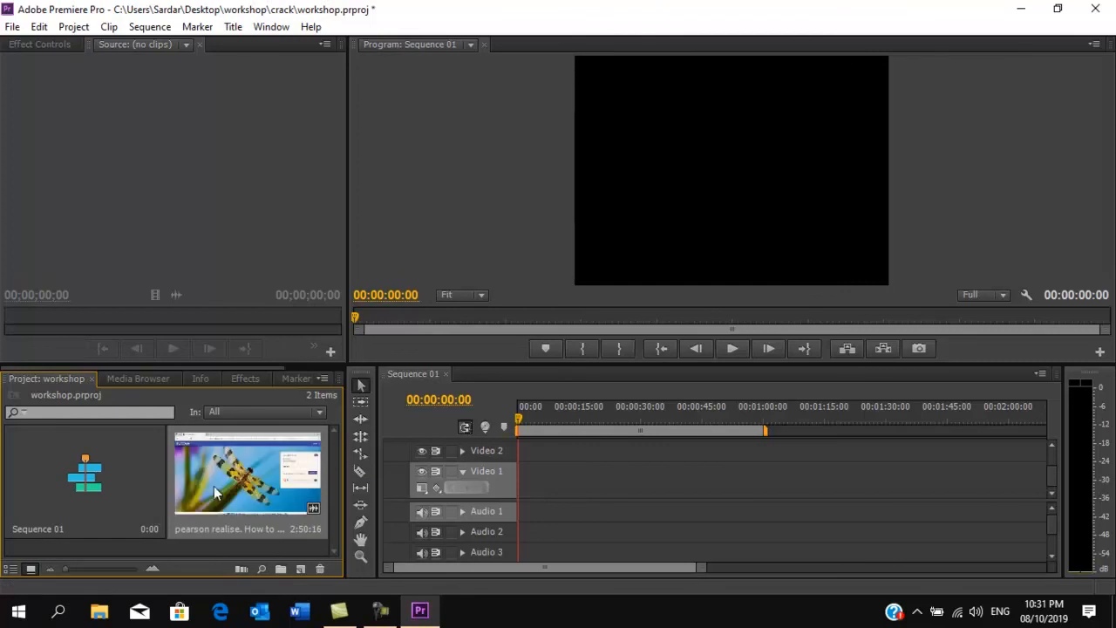
- Load the Pearson clip in the Source monitor and scrub to about 52 seconds
double_click(247, 471)
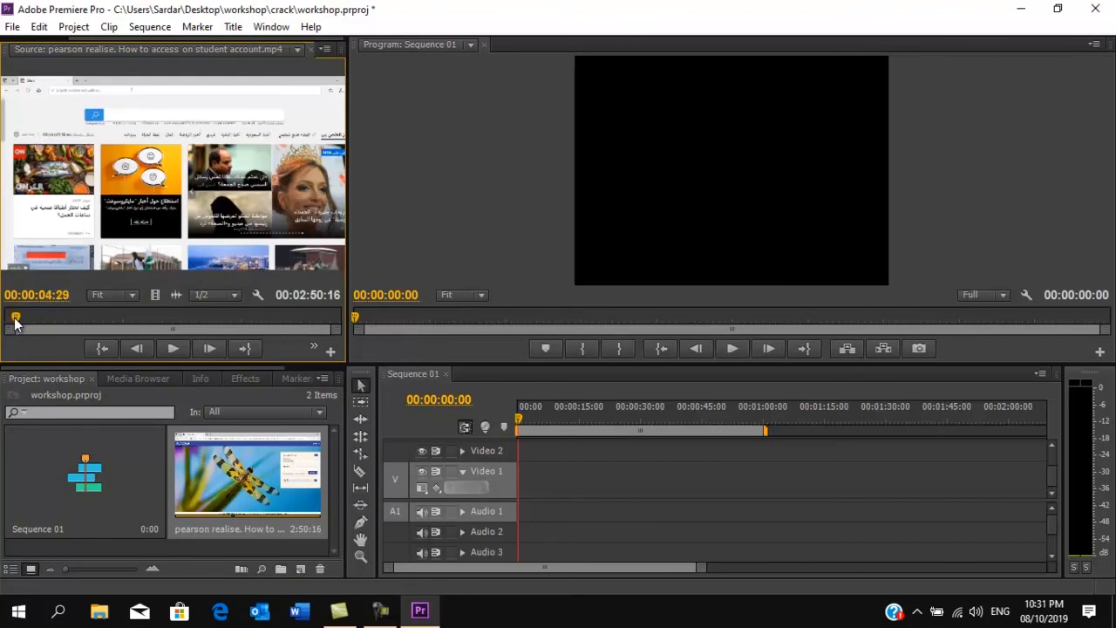
drag(14, 327, 240, 327)
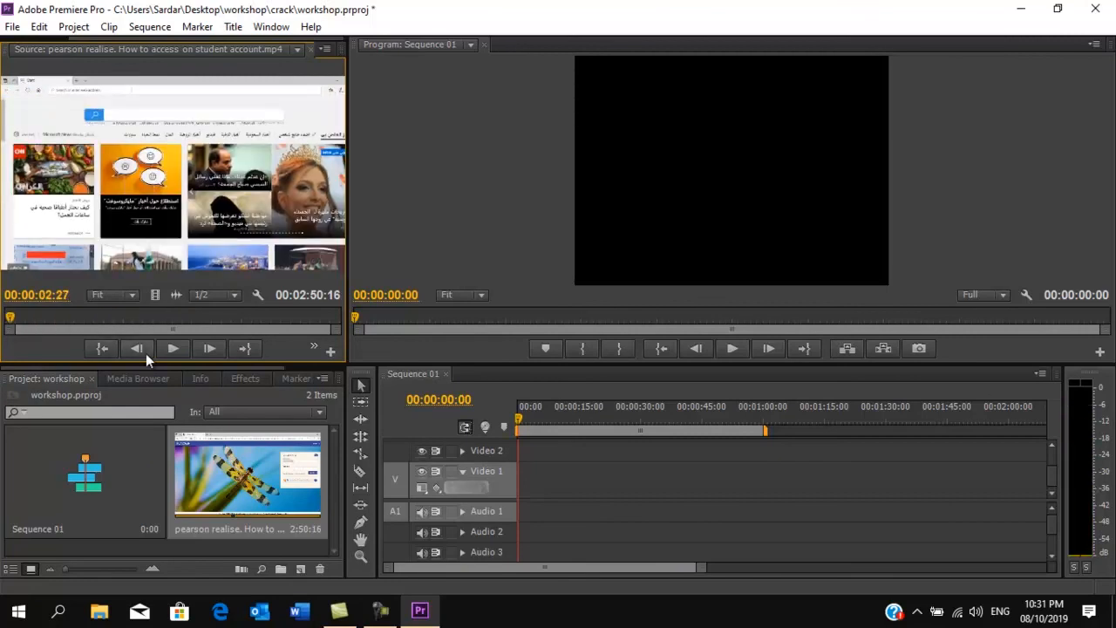
click(172, 349)
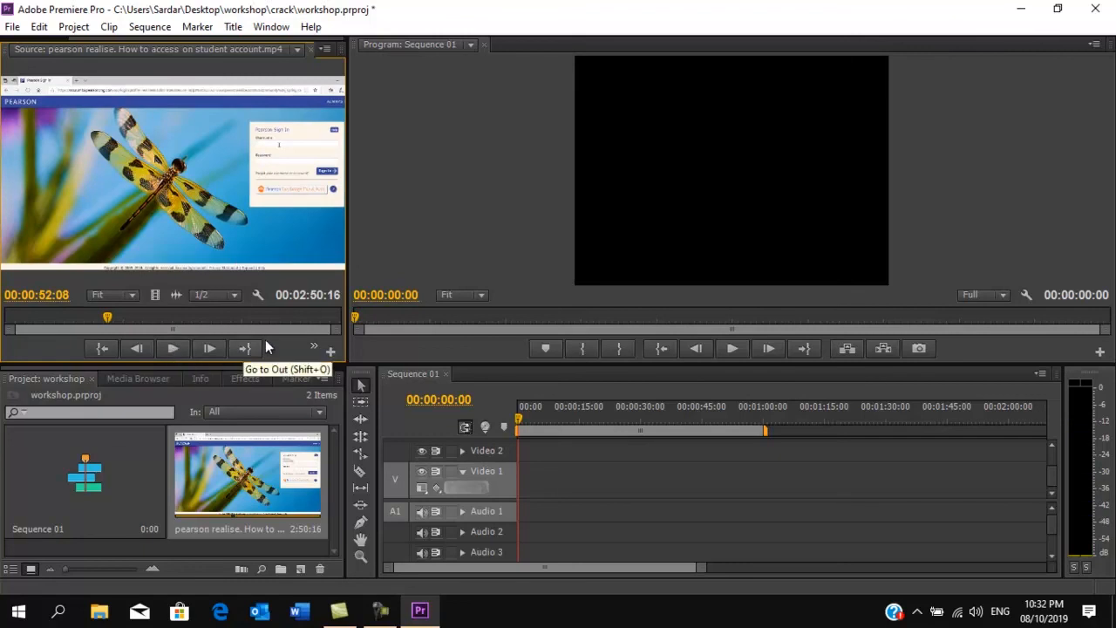
mouse_move(561, 493)
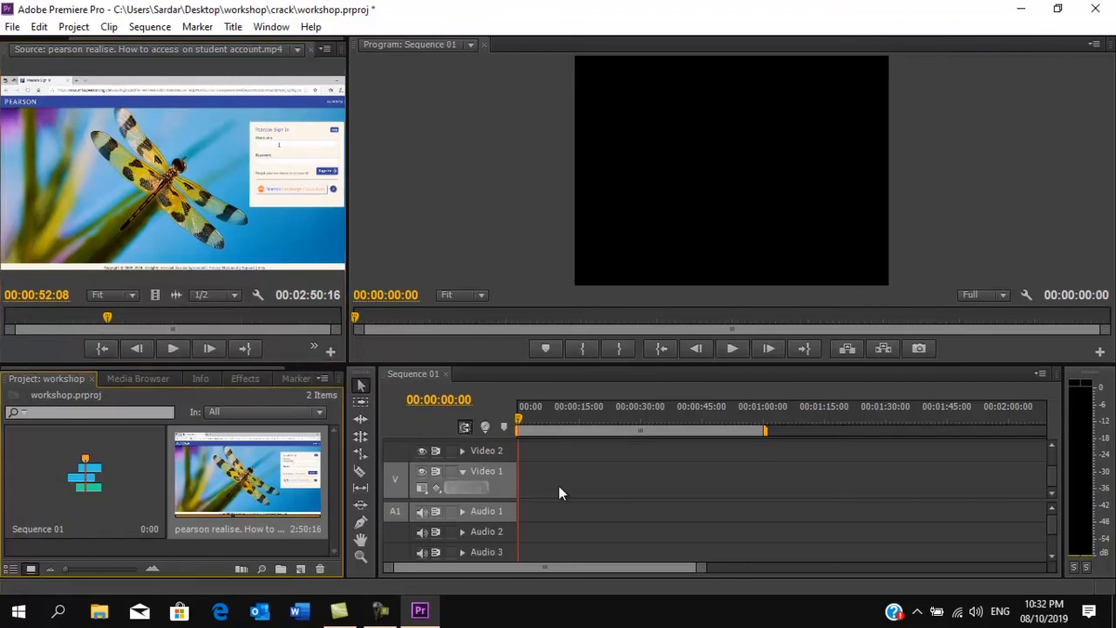